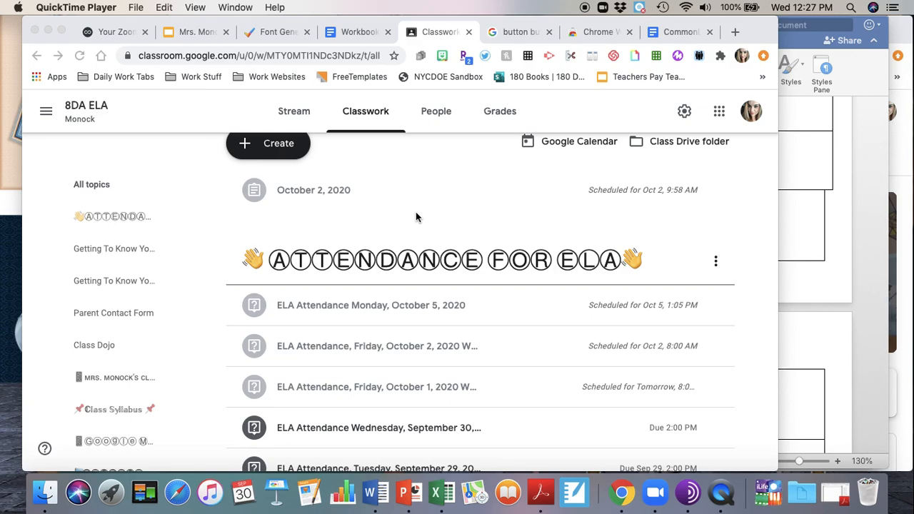
mouse_move(279, 147)
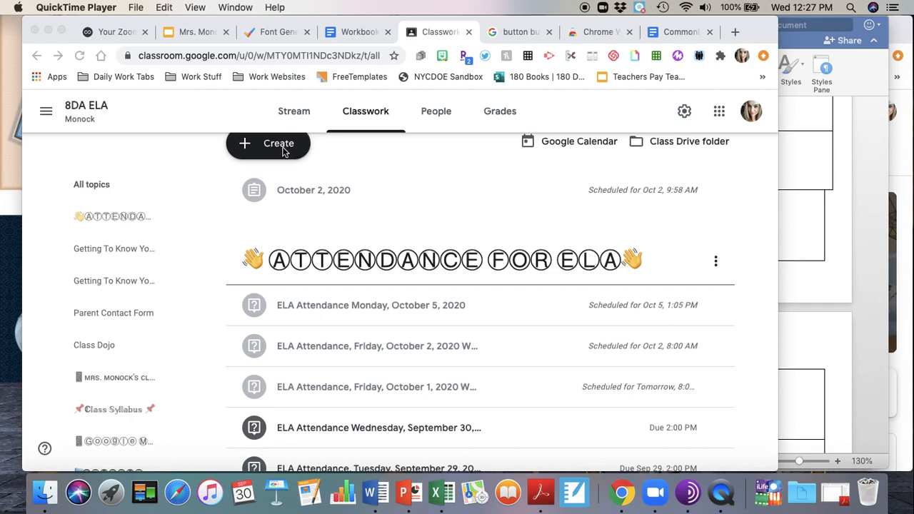
mouse_move(335, 246)
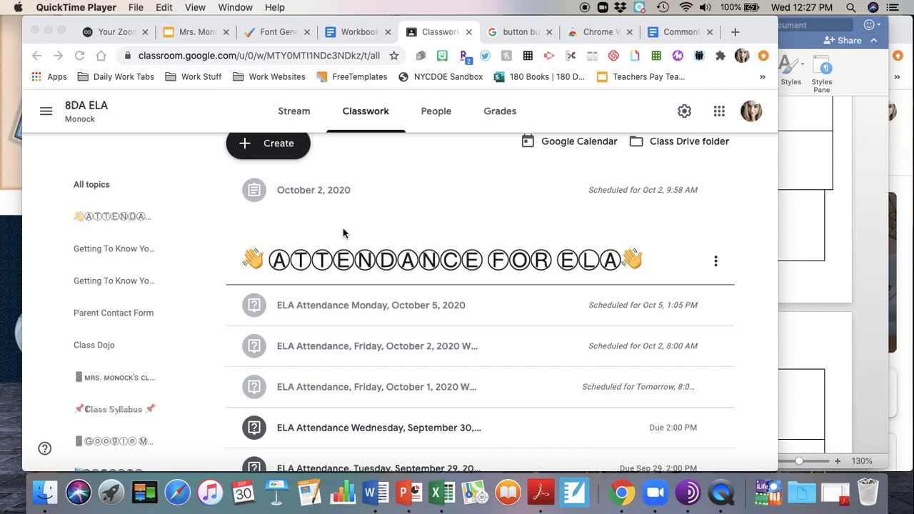
mouse_move(374, 231)
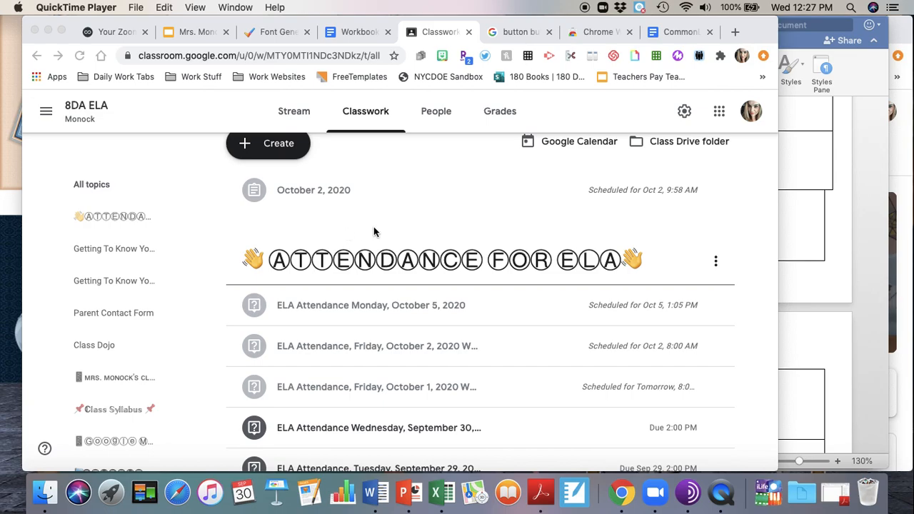
mouse_move(313, 274)
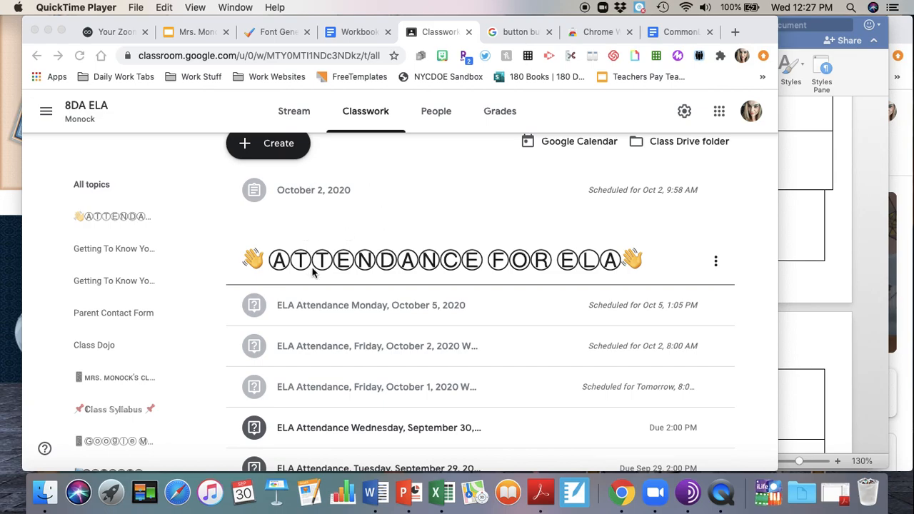
mouse_move(390, 120)
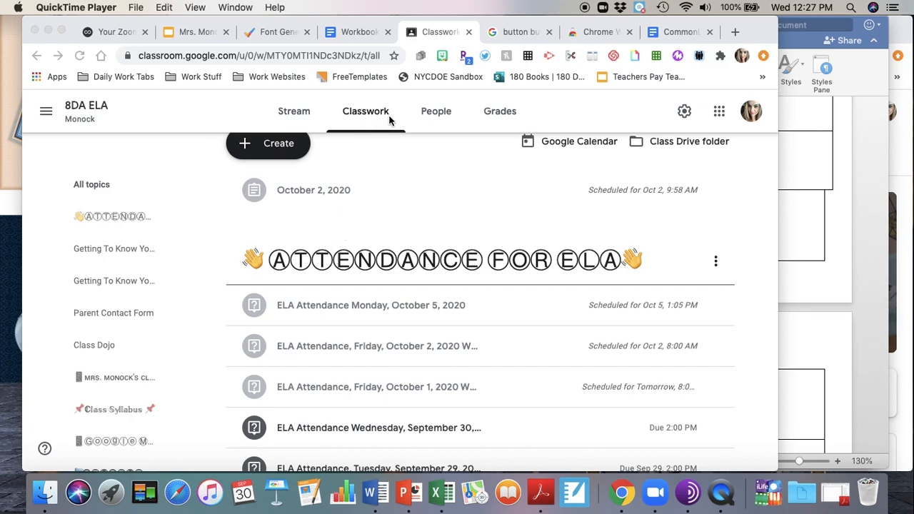
mouse_move(355, 120)
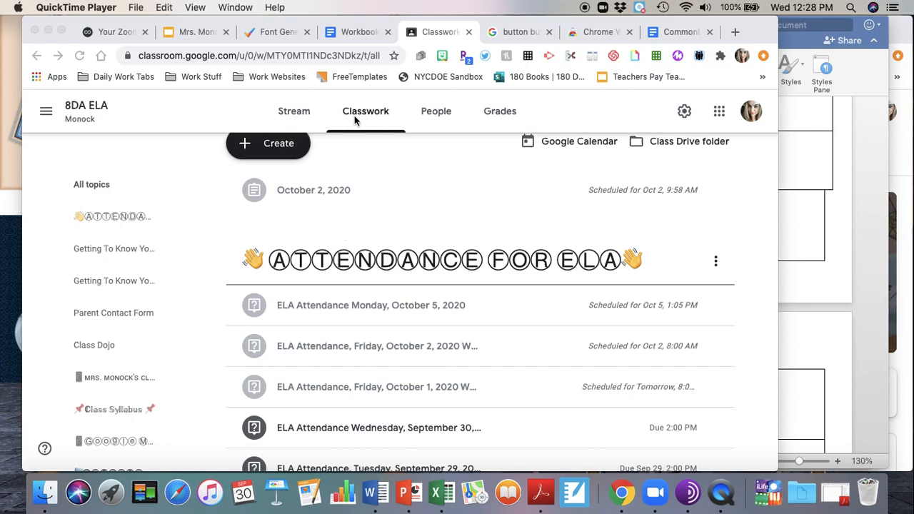
mouse_move(297, 139)
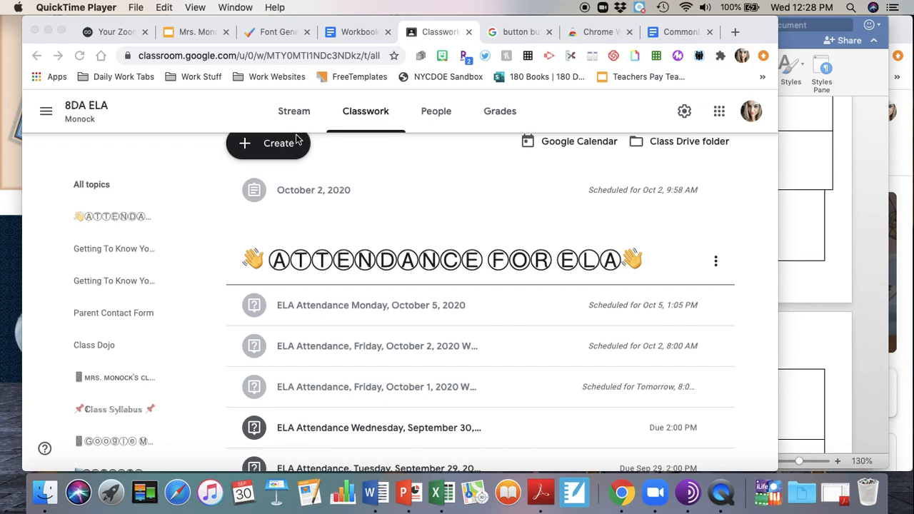
Start a new Question post from the Create menu in Classwork.
click(268, 142)
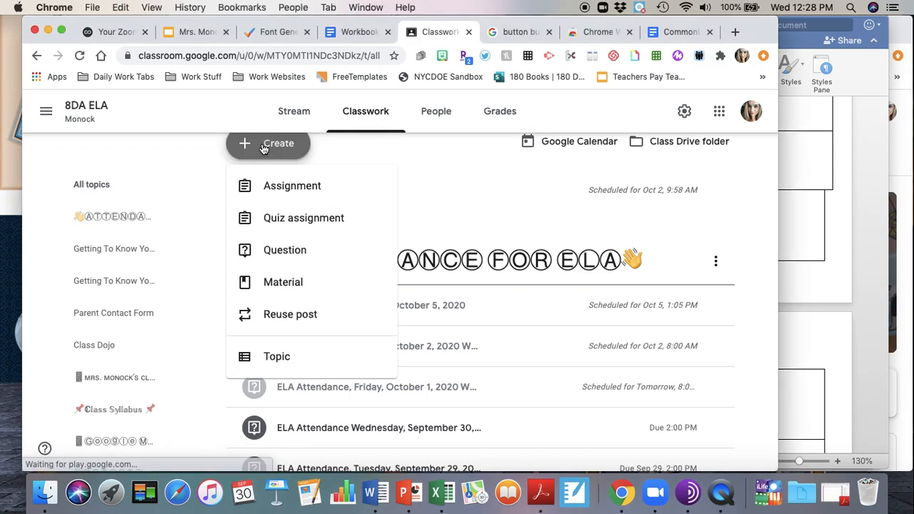
mouse_move(285, 250)
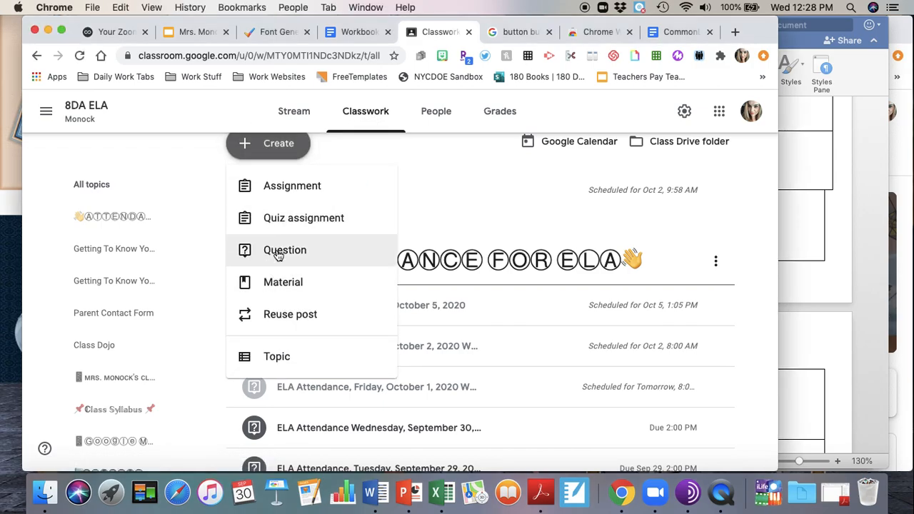
click(285, 250)
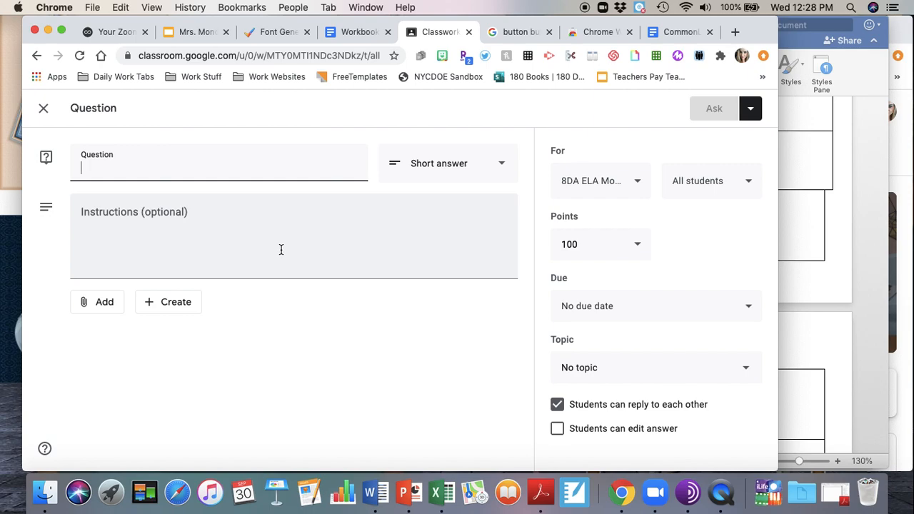
Title the question 'ELA Attendance Wednesday, October 7, 2020'.
text(El)
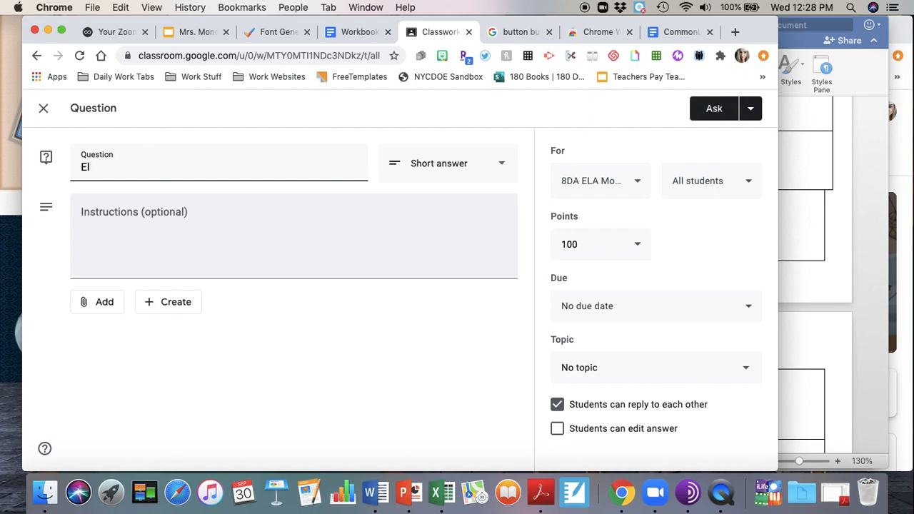
text(LA)
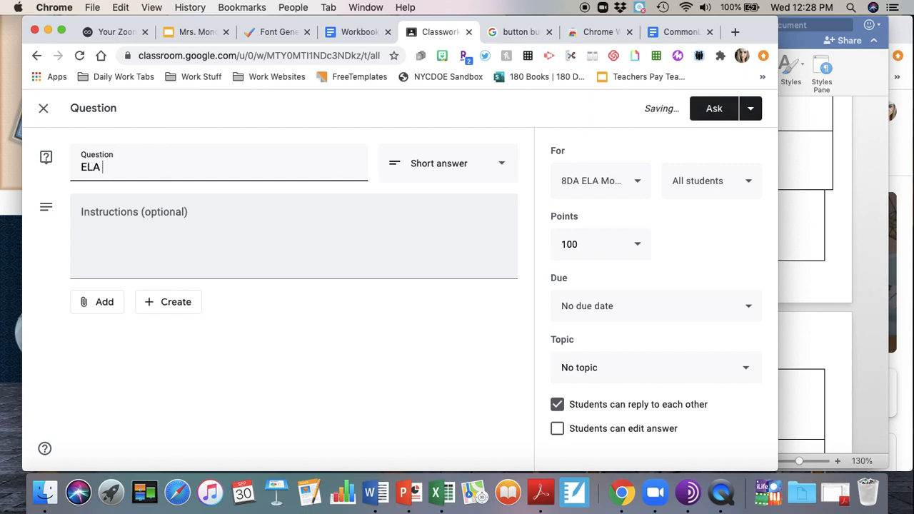
text(A)
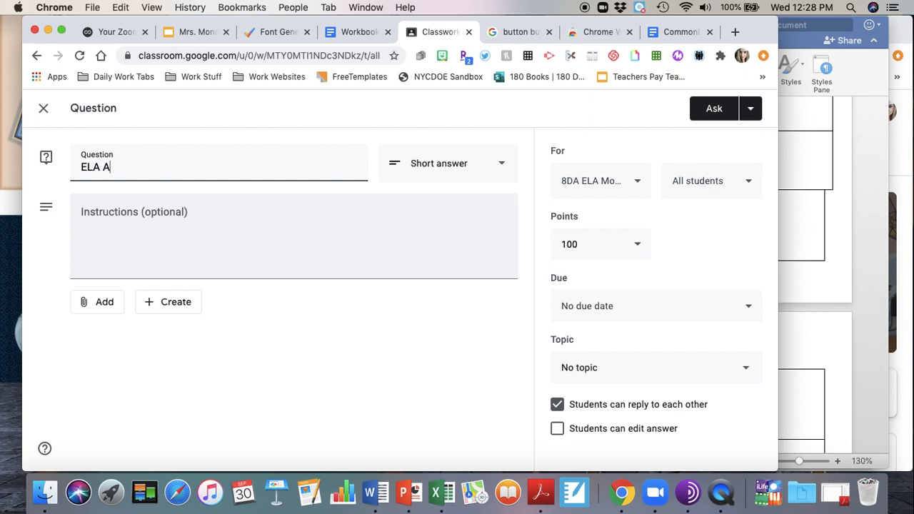
text(ttendance Wedn)
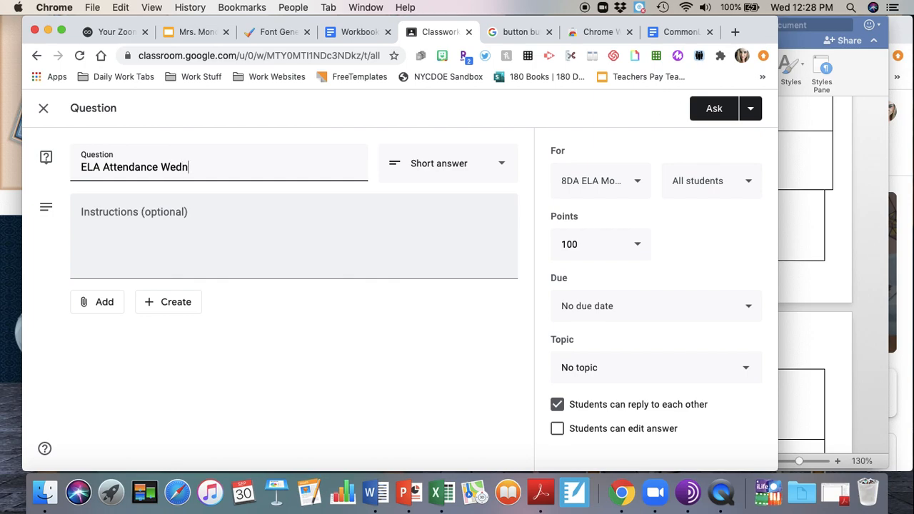
text(esday Oc)
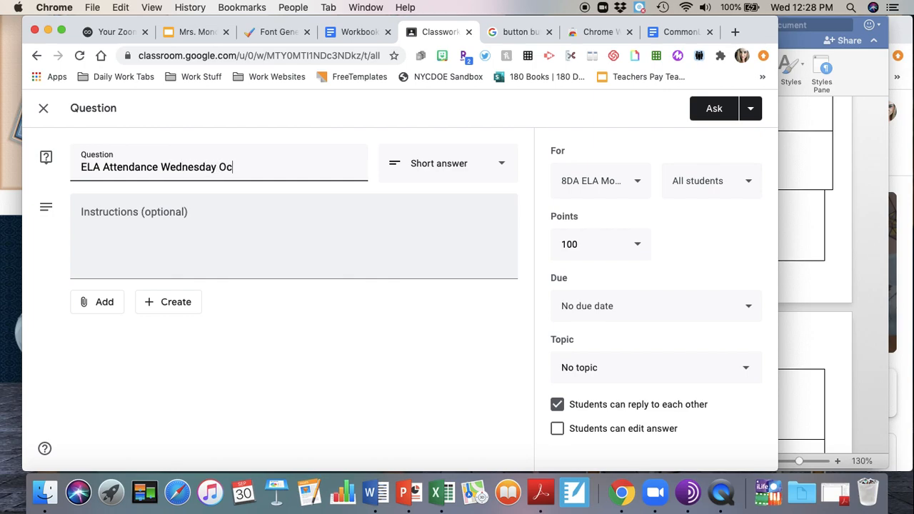
text(,)
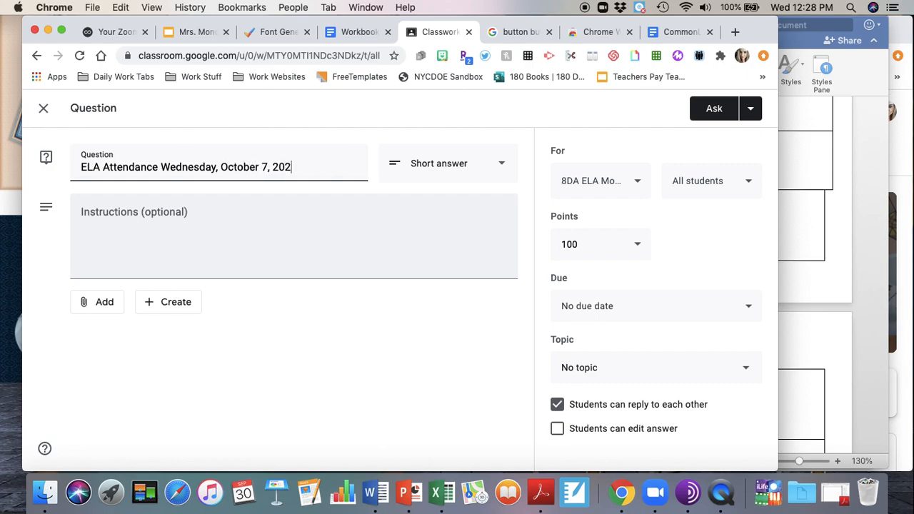
text(0)
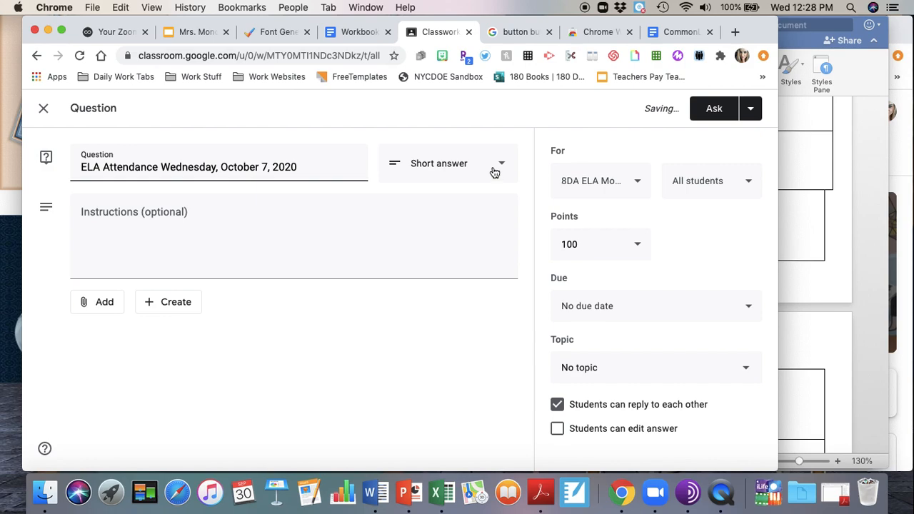
Make it multiple choice with a single 'Present' option and set points to Ungraded.
click(446, 163)
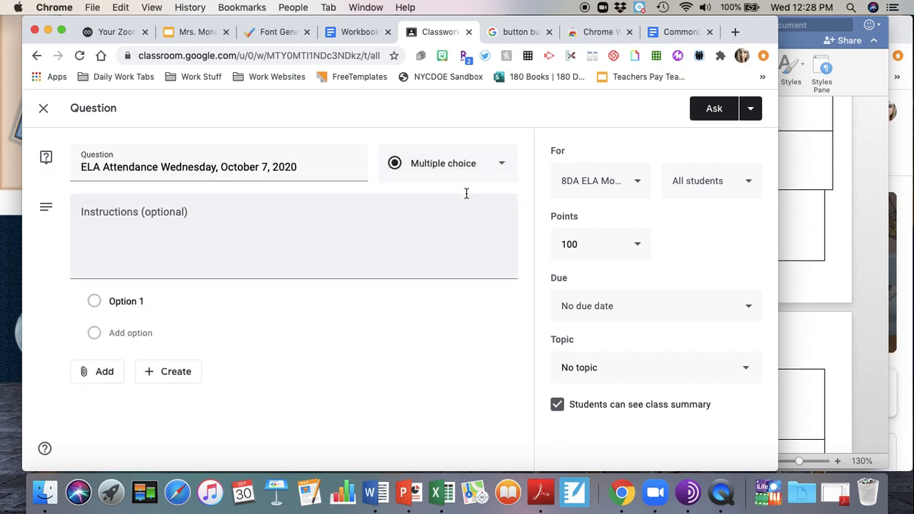
text(Present)
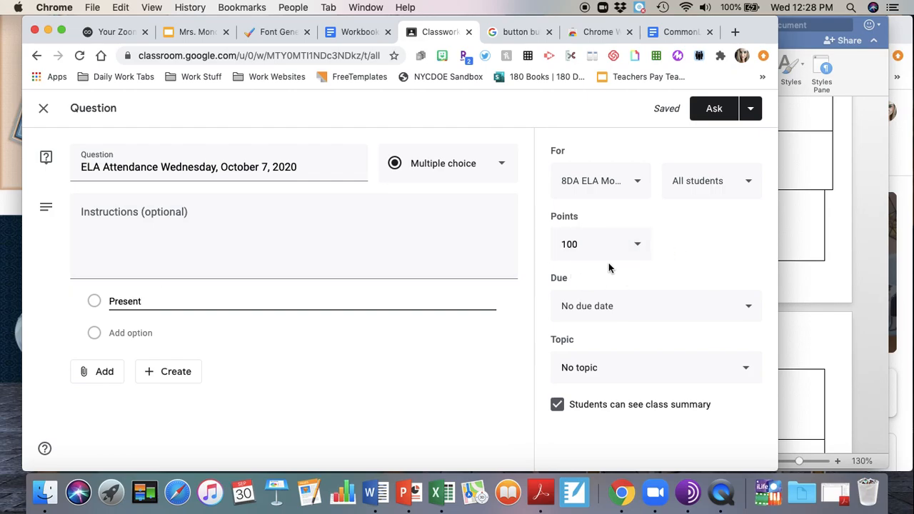
click(600, 244)
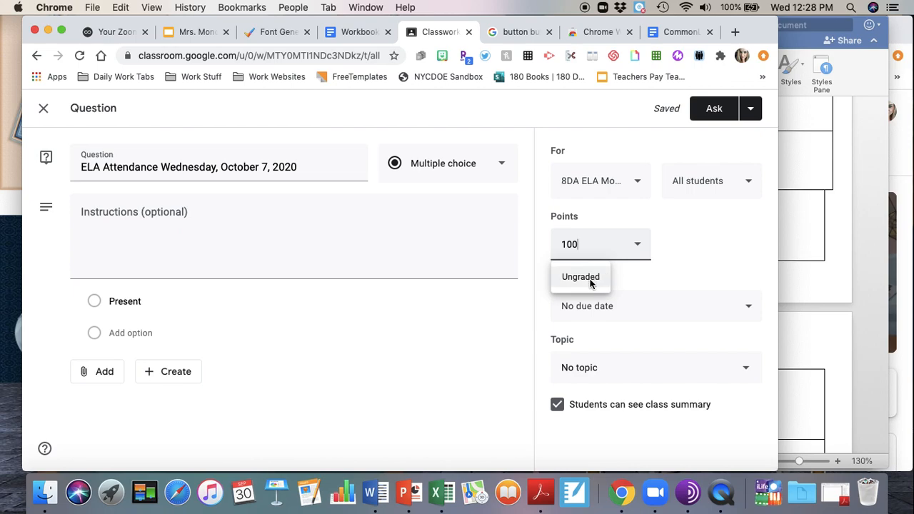
click(581, 277)
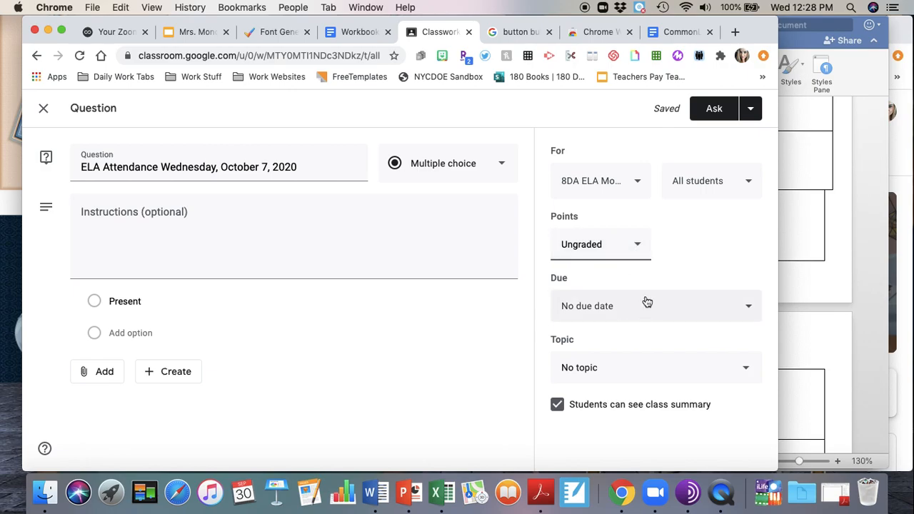
mouse_move(632, 280)
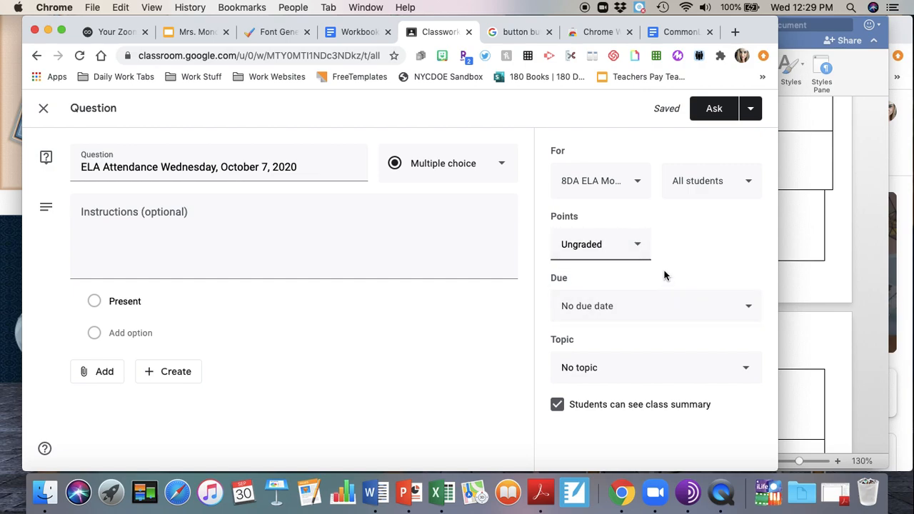
mouse_move(641, 275)
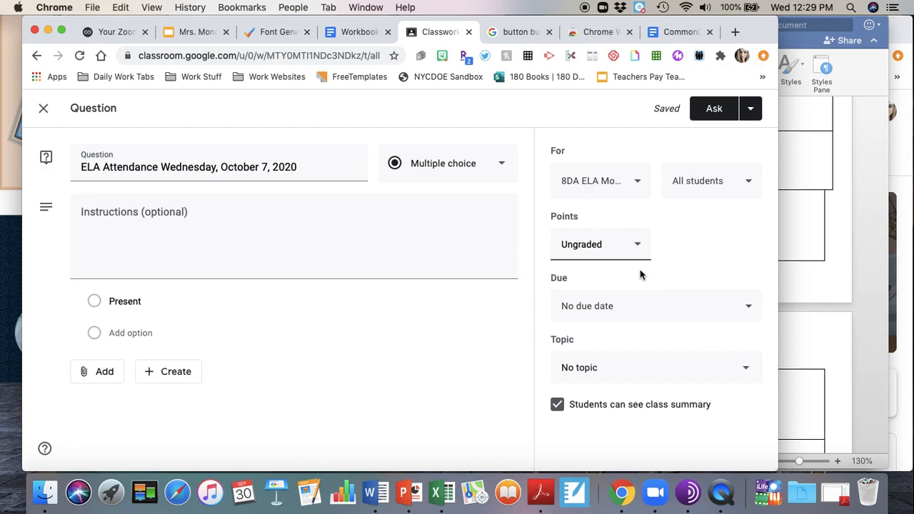
Set the due date to October 7, 2020 with a due time of 8:40 AM.
click(655, 306)
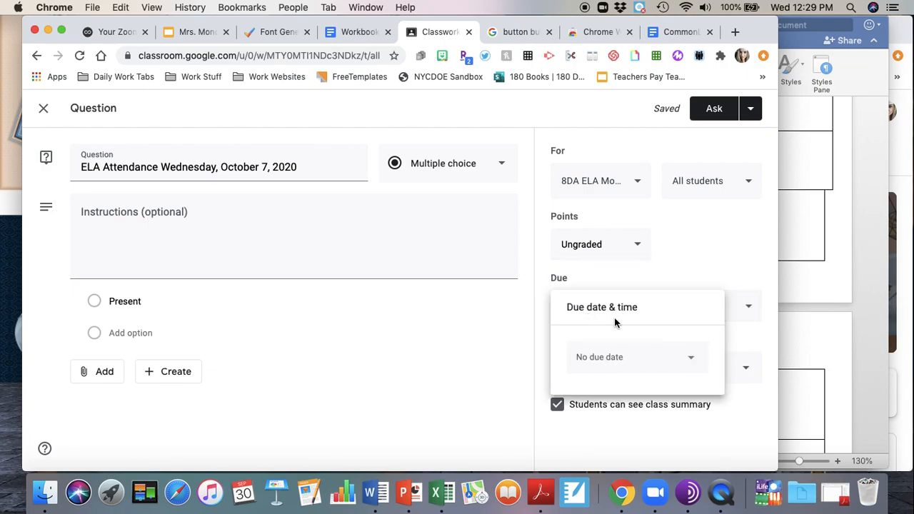
mouse_move(292, 195)
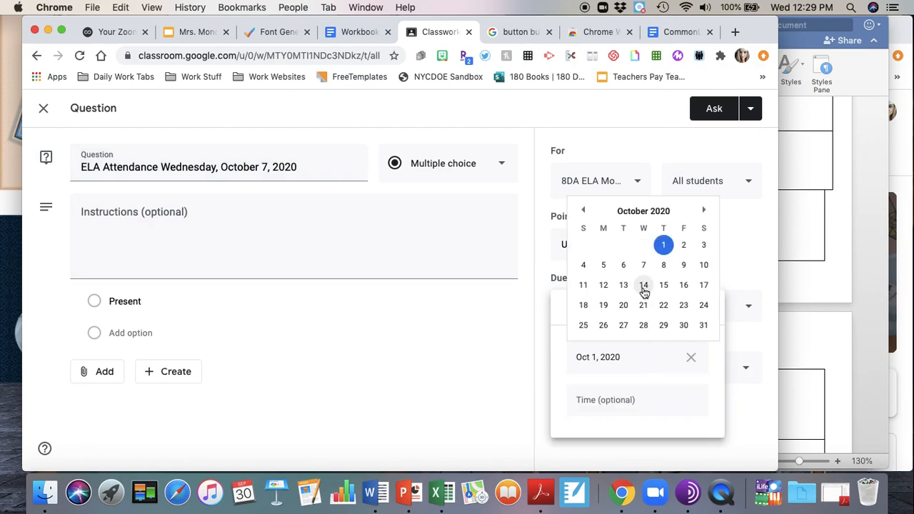
click(644, 265)
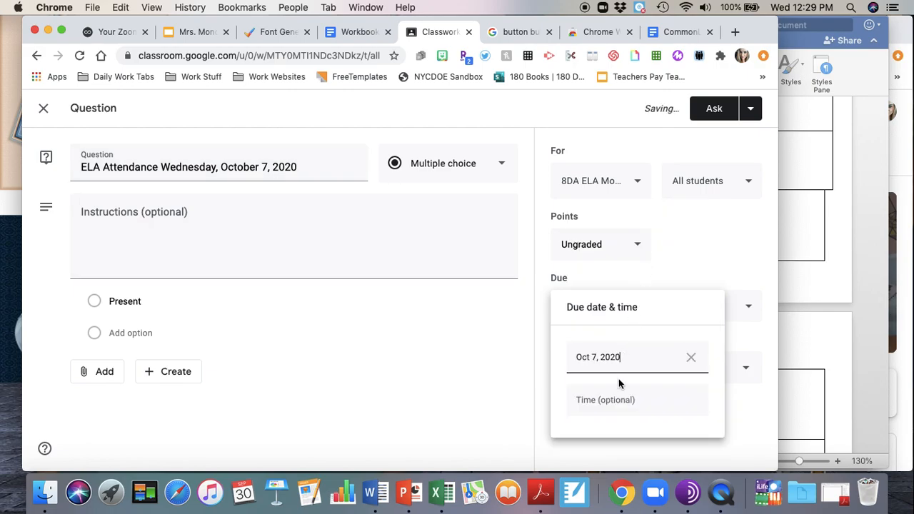
click(605, 400)
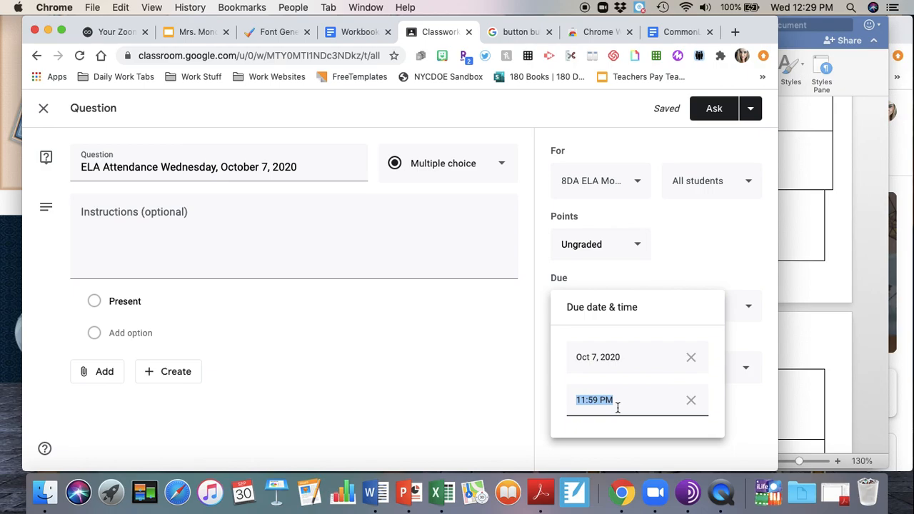
mouse_move(502, 377)
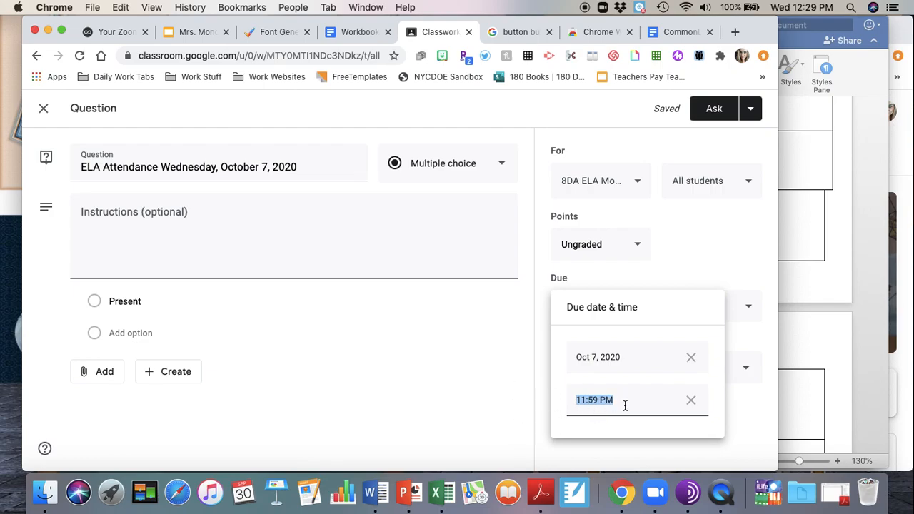
text(8:40 AM)
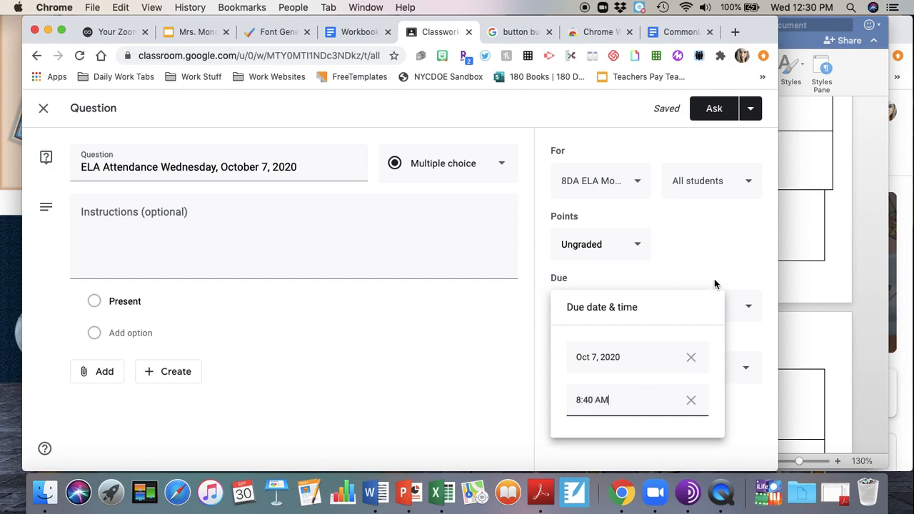
mouse_move(280, 234)
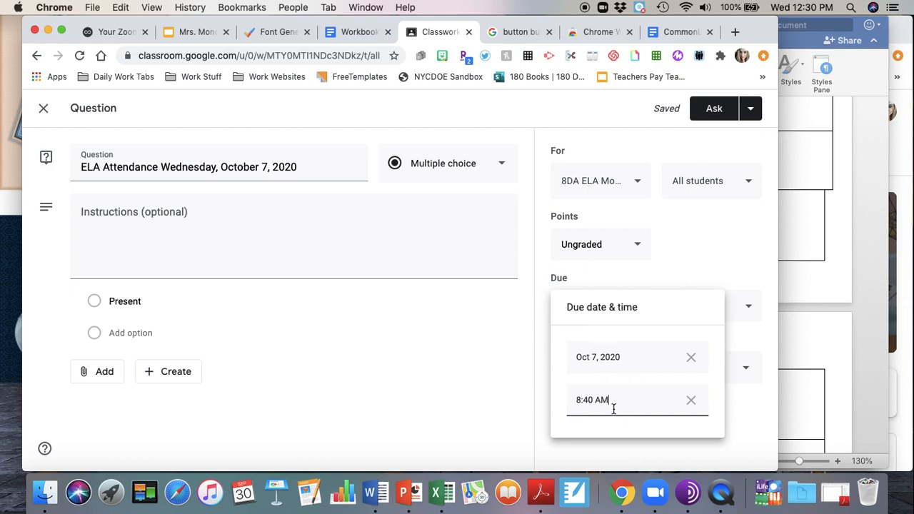
mouse_move(690, 277)
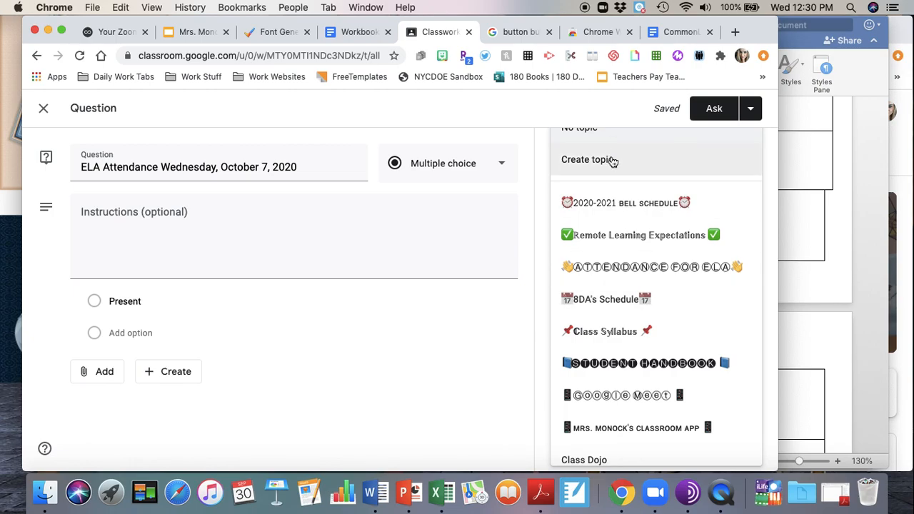
Start a new topic named 'Attendance', then clear it.
click(589, 159)
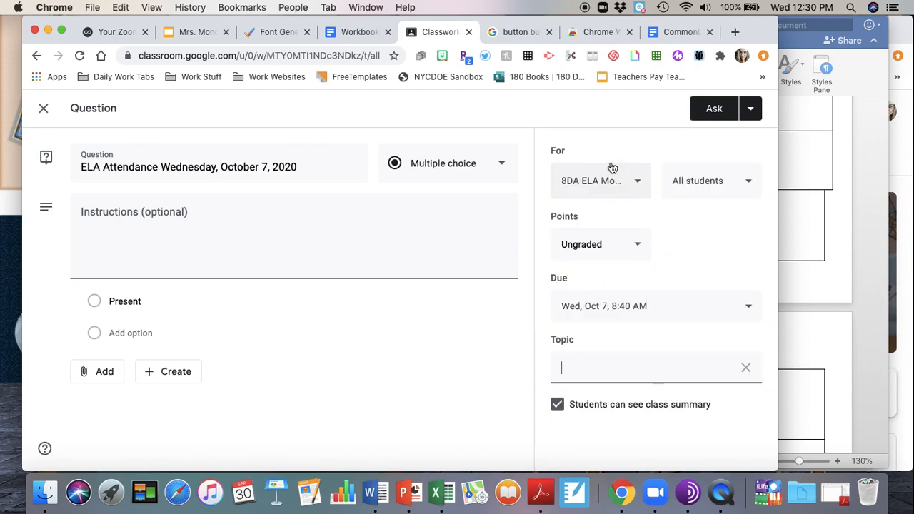
text(Attend)
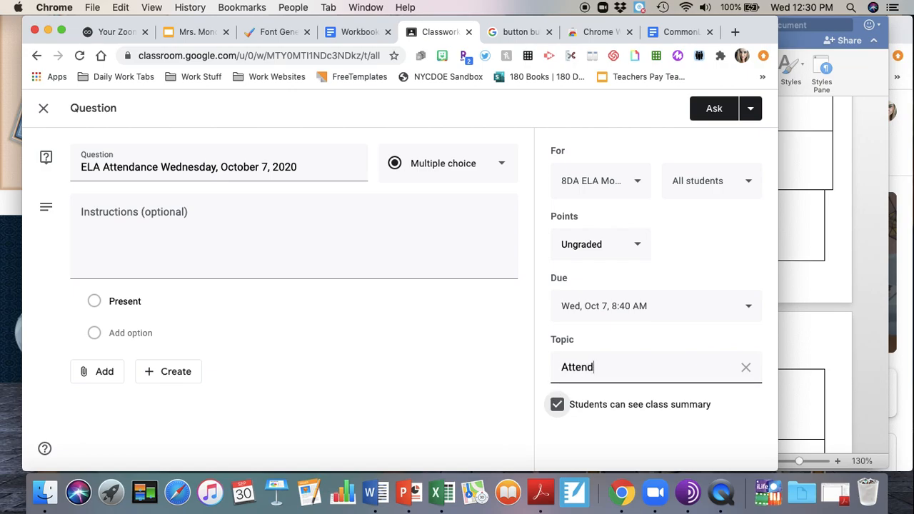
text(ance)
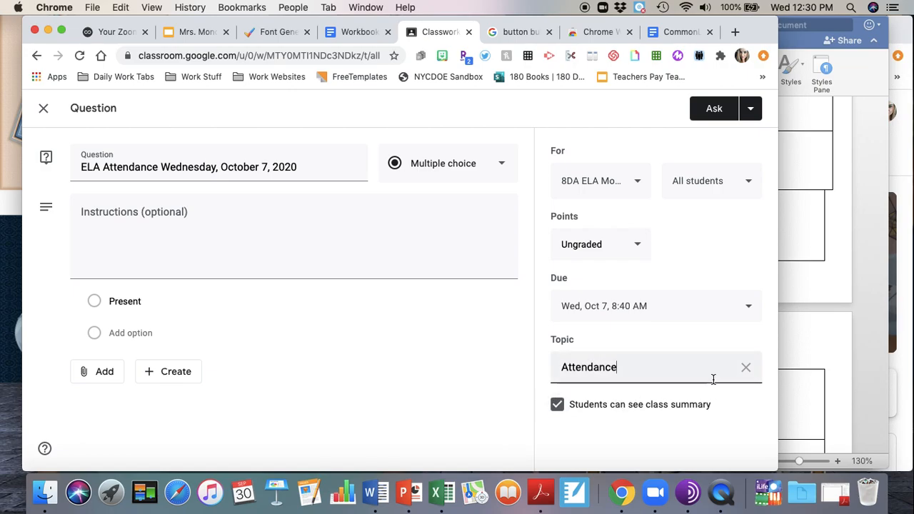
click(745, 367)
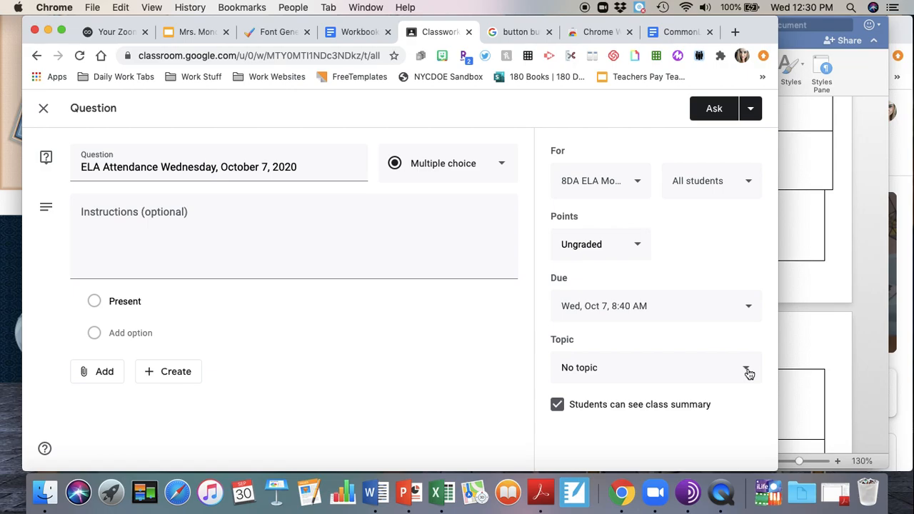
Assign the existing ATTENDANCE FOR ELA topic to the question instead.
click(749, 367)
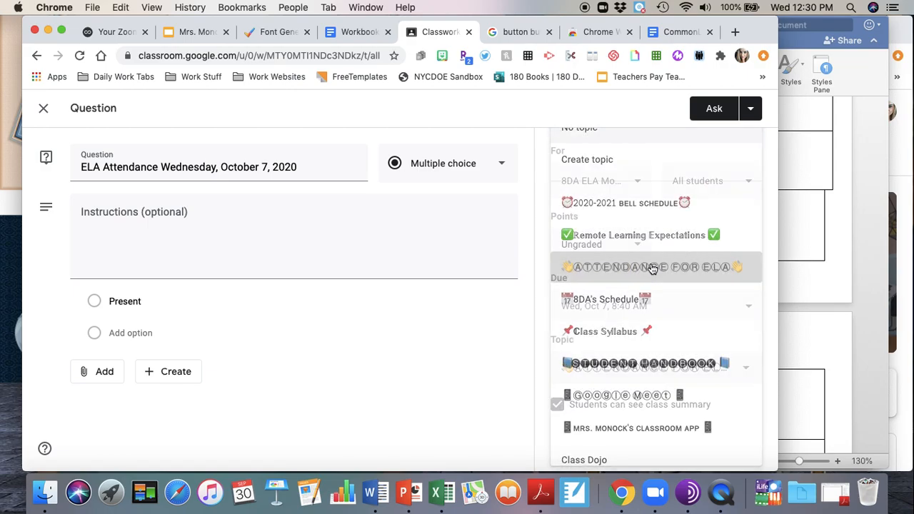
click(650, 267)
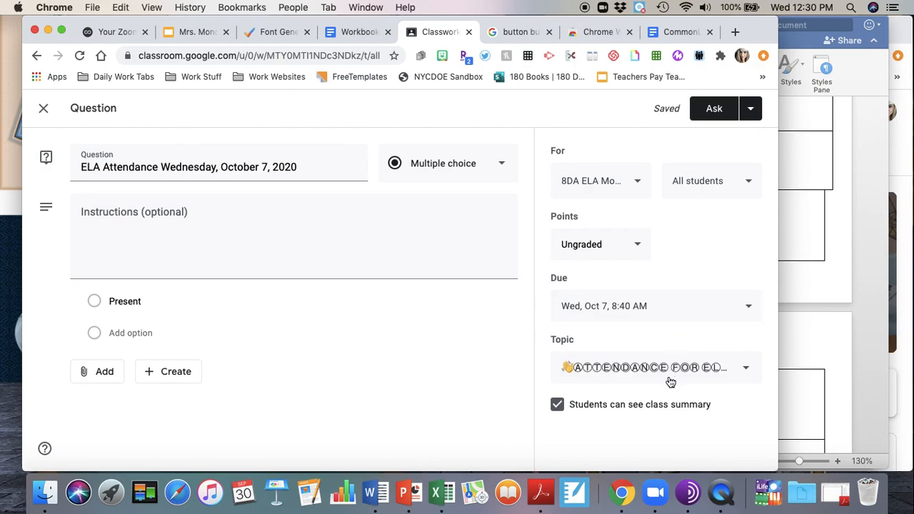
Schedule the question to post on Oct 7, 2020 at 8:20 AM.
click(750, 108)
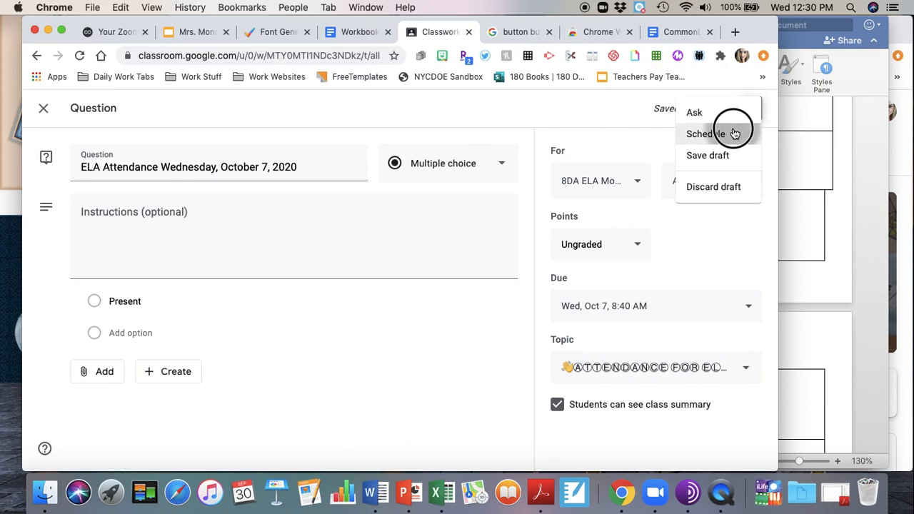
click(705, 134)
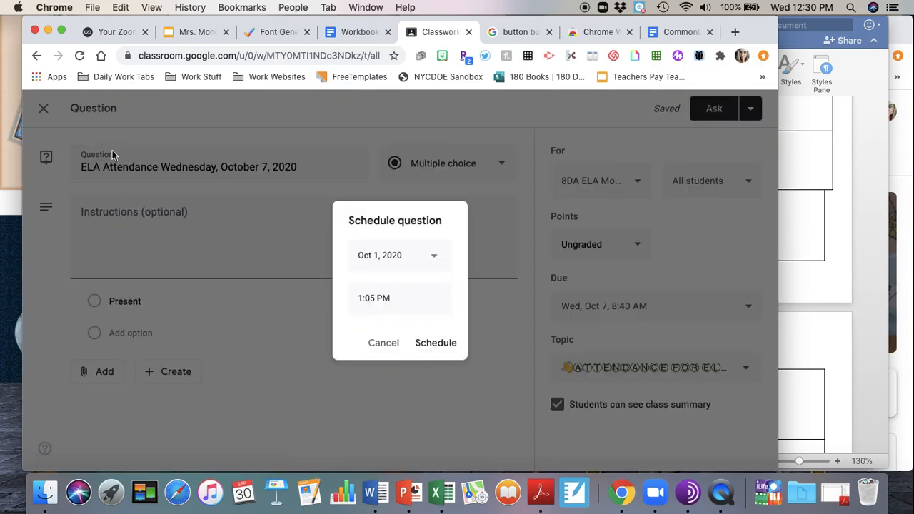
mouse_move(505, 270)
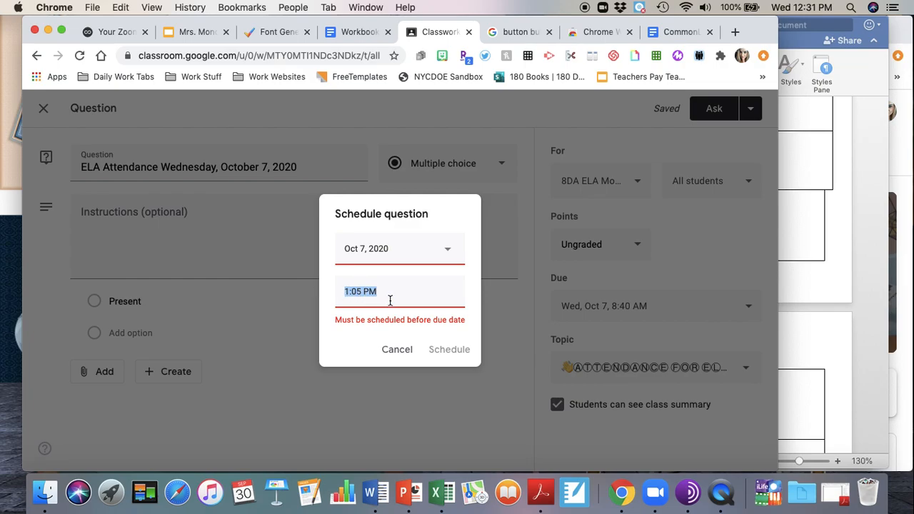
text(8)
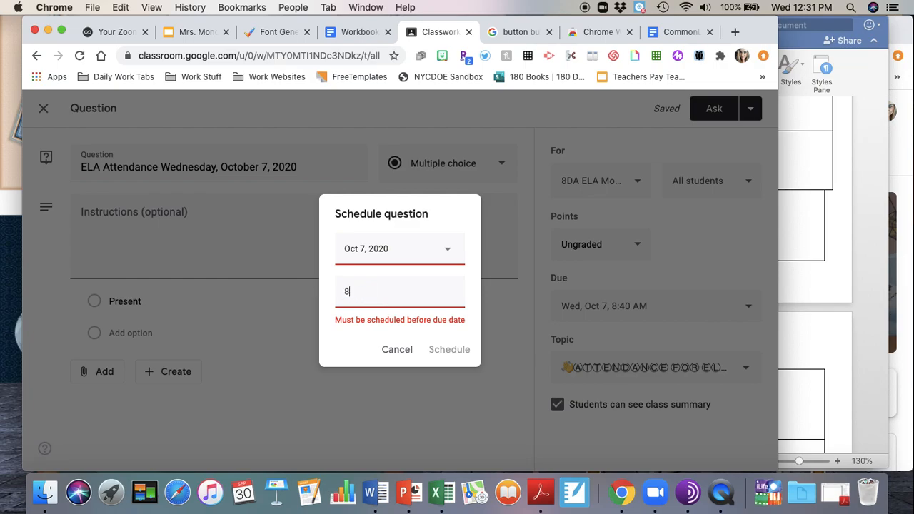
text(:20 AM)
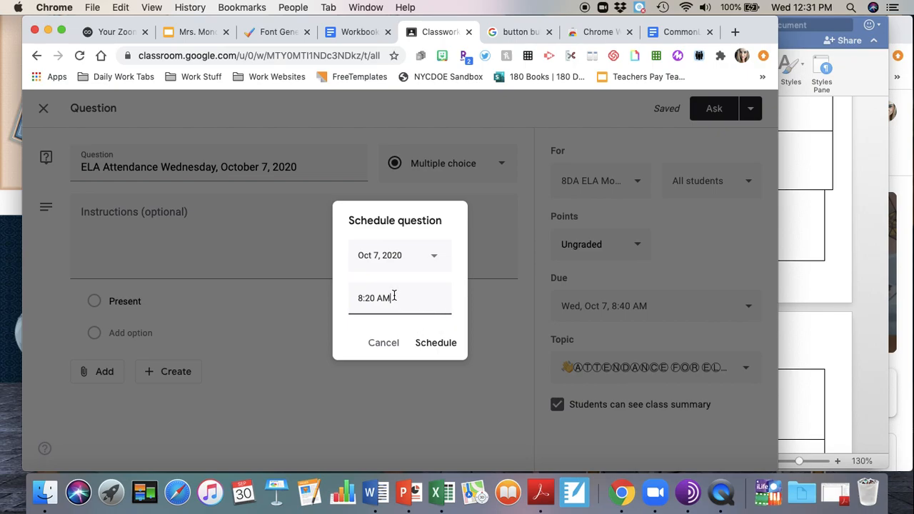
mouse_move(616, 324)
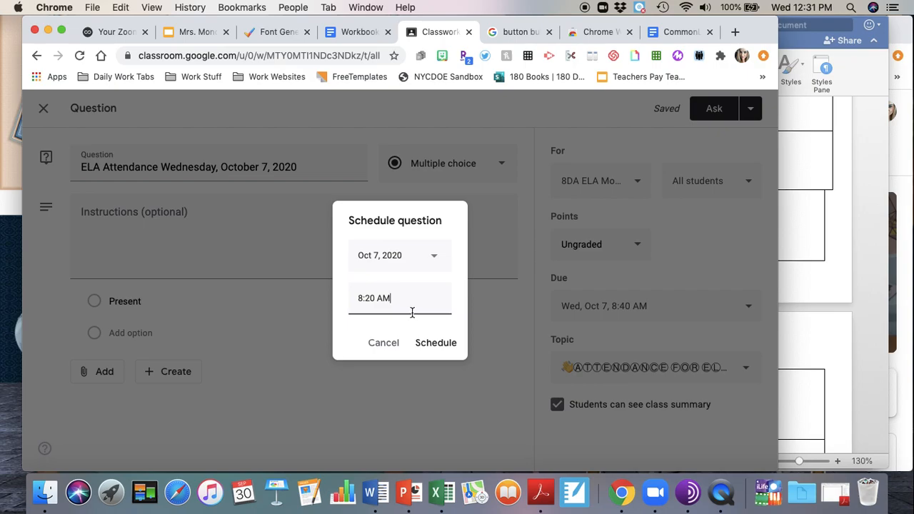
mouse_move(391, 281)
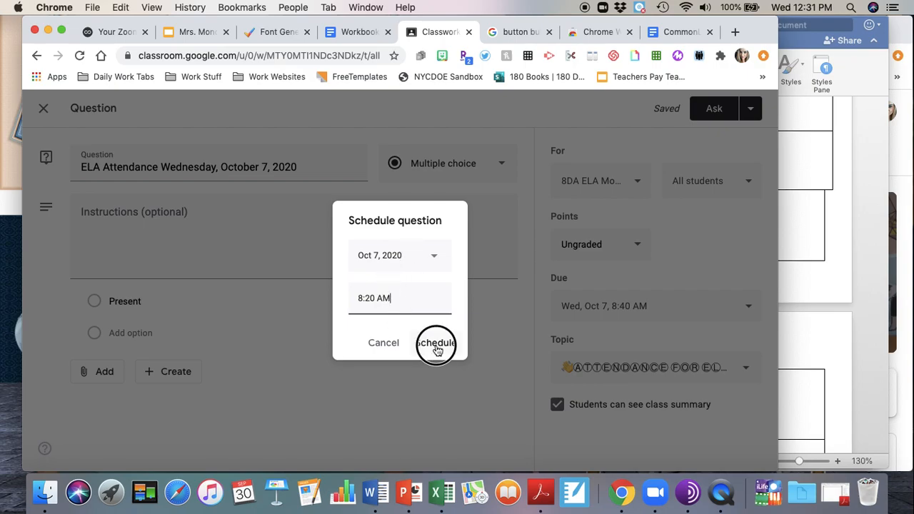
click(436, 343)
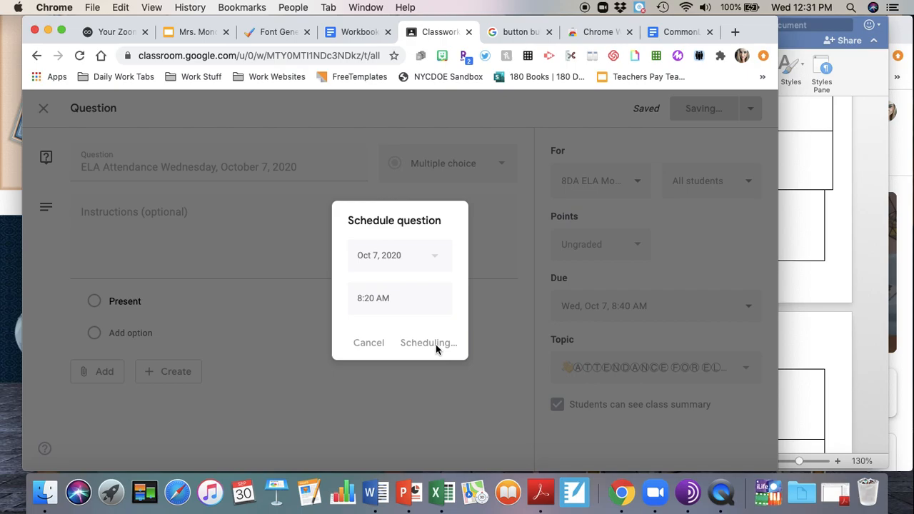
mouse_move(425, 293)
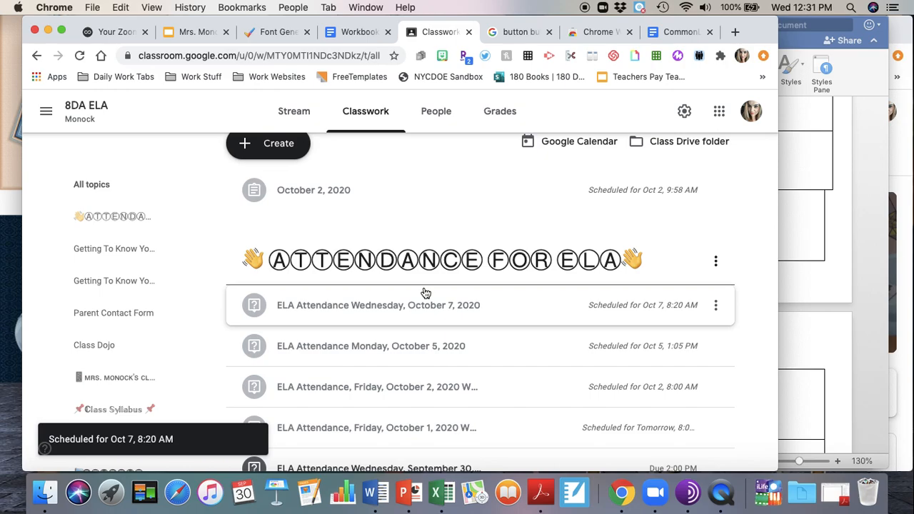
mouse_move(462, 299)
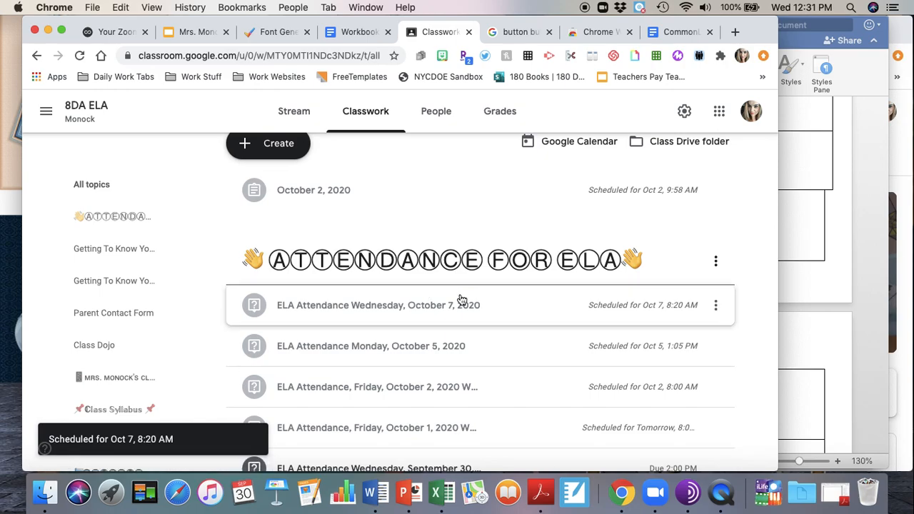
Scroll through the ATTENDANCE FOR ELA topic list on the Classwork page.
scroll(down, 3)
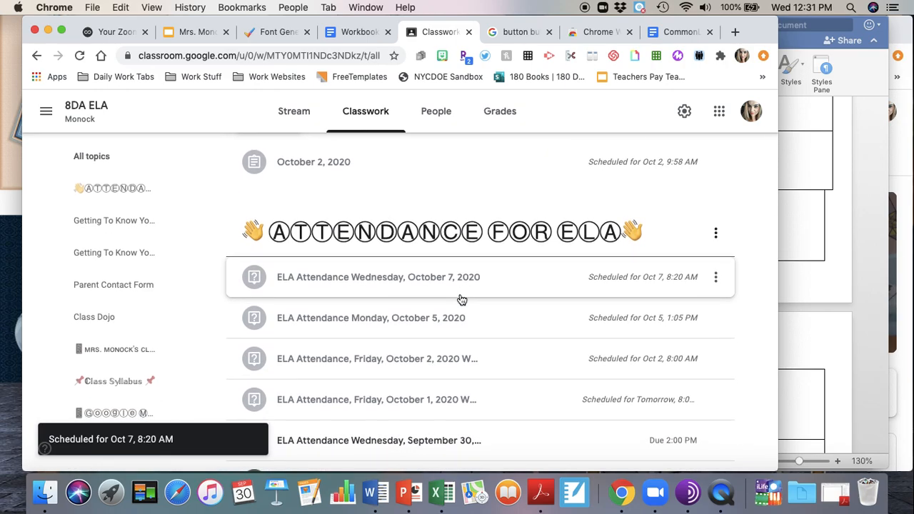
scroll(down, 3)
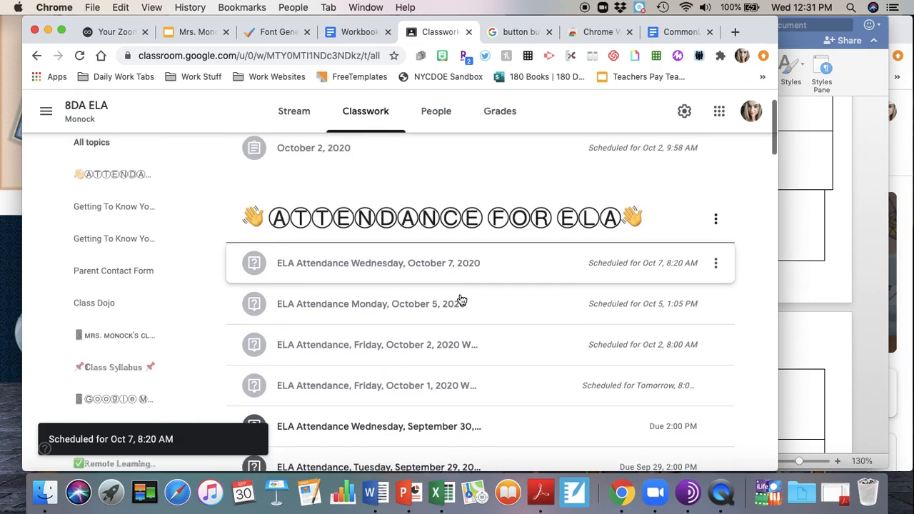
scroll(down, 3)
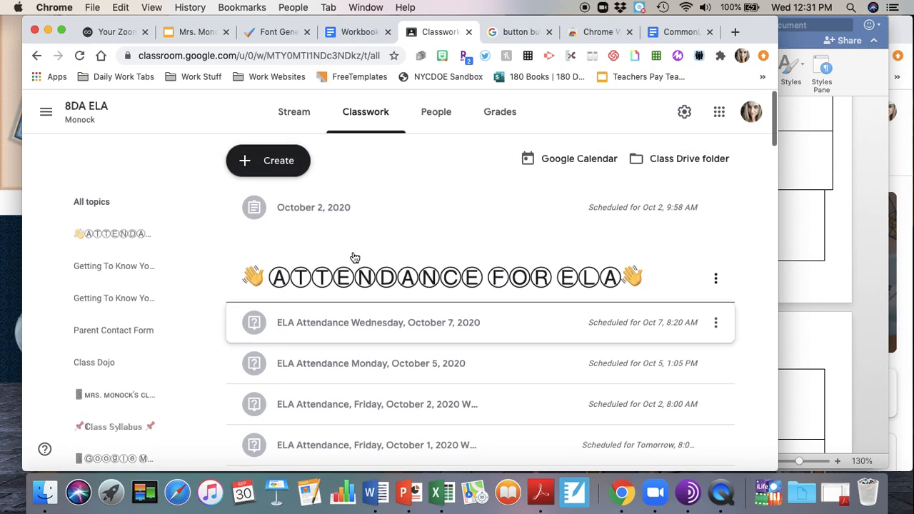
Start a new question titled 'ELA Attendance Tuesday, October 6, 2020'.
click(268, 160)
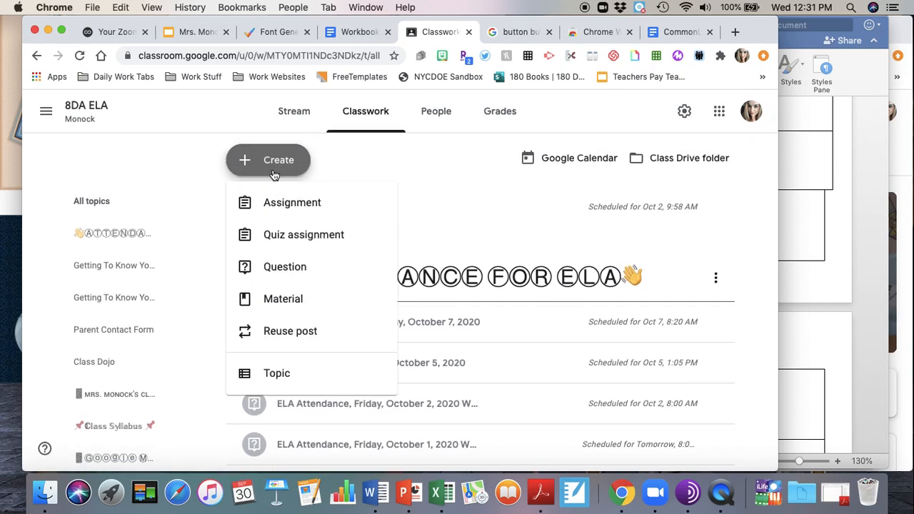
mouse_move(285, 266)
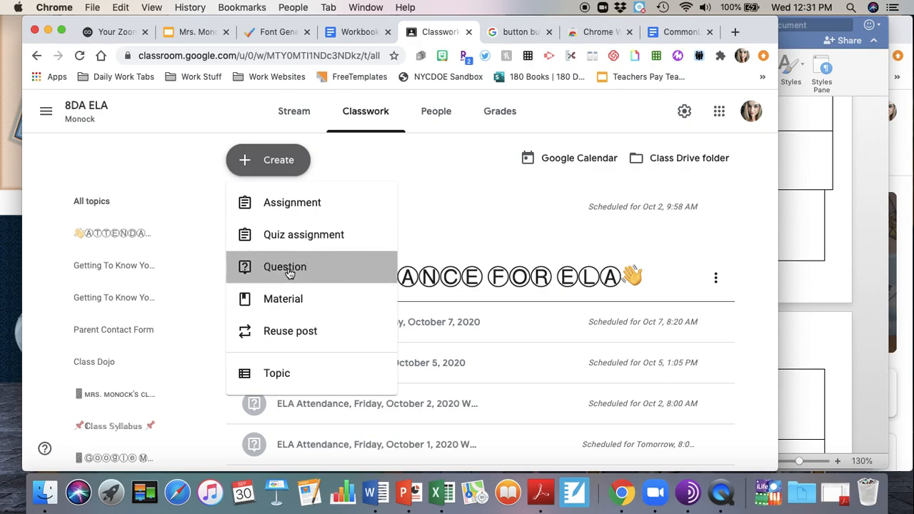
click(284, 267)
text(ELA Atten)
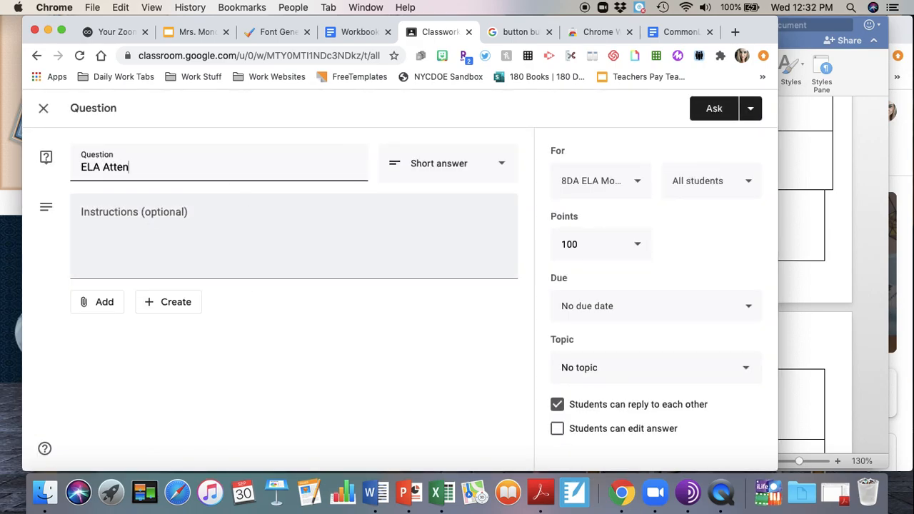
text(dance)
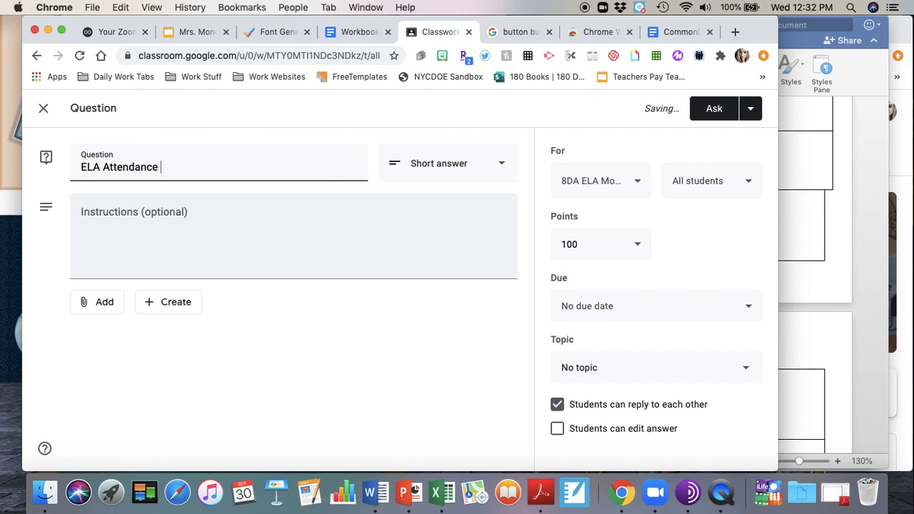
text(Tu)
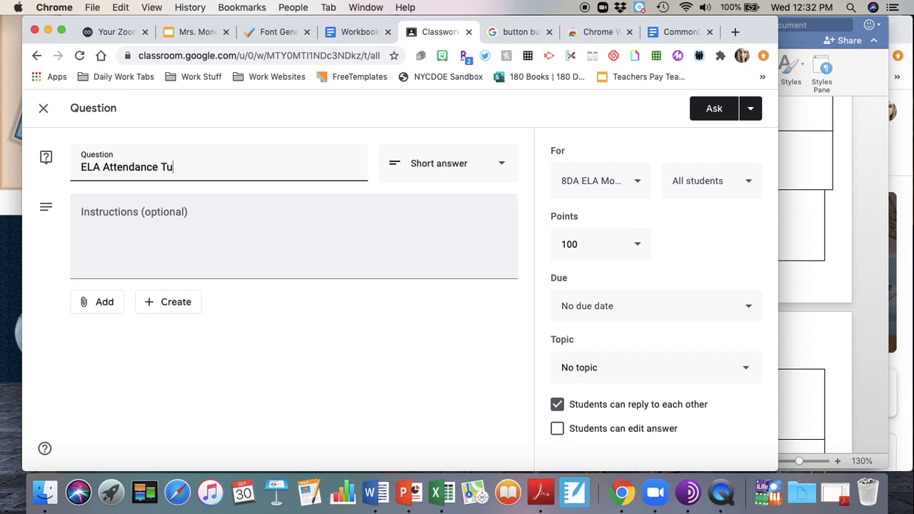
text(esday, October 6, 2020)
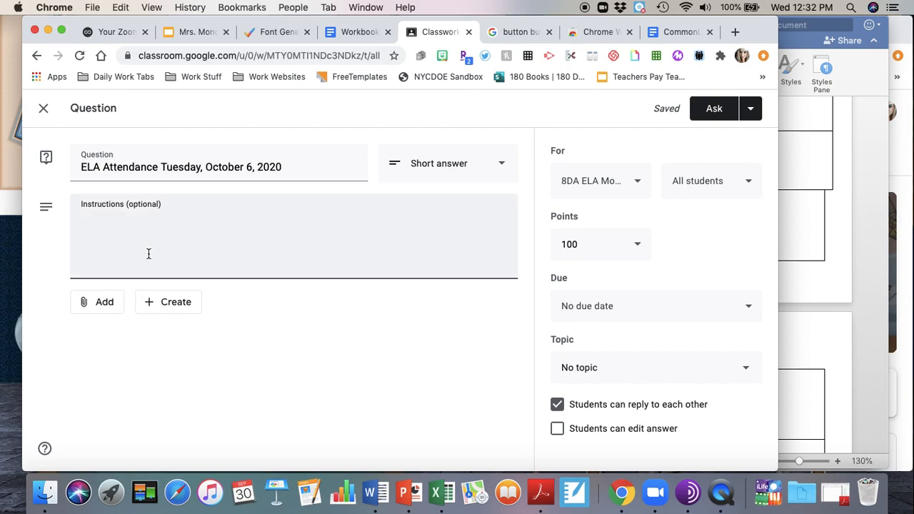
Make it multiple choice with a single 'Present' option.
click(448, 163)
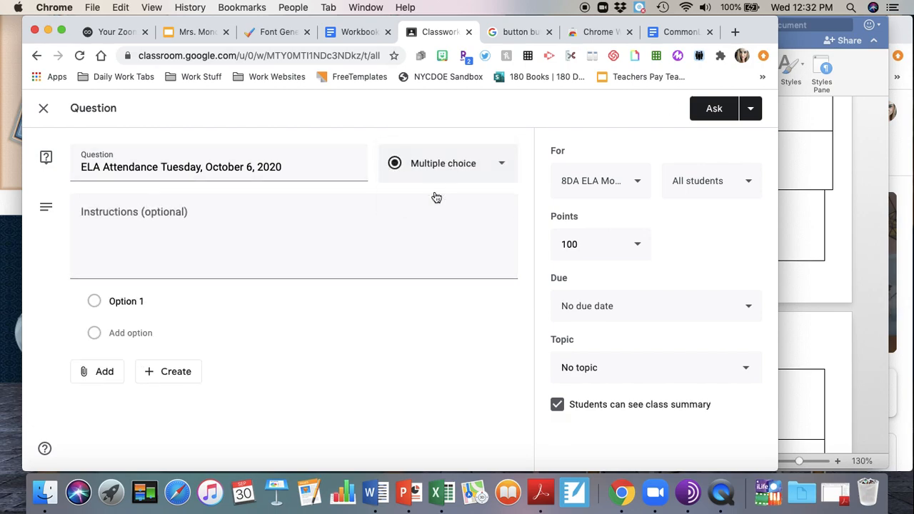
text(Prese)
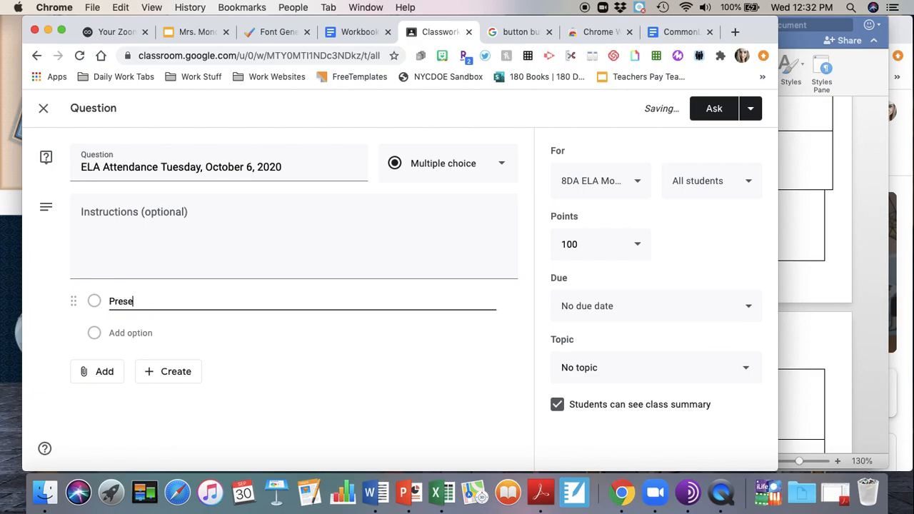
text(nt)
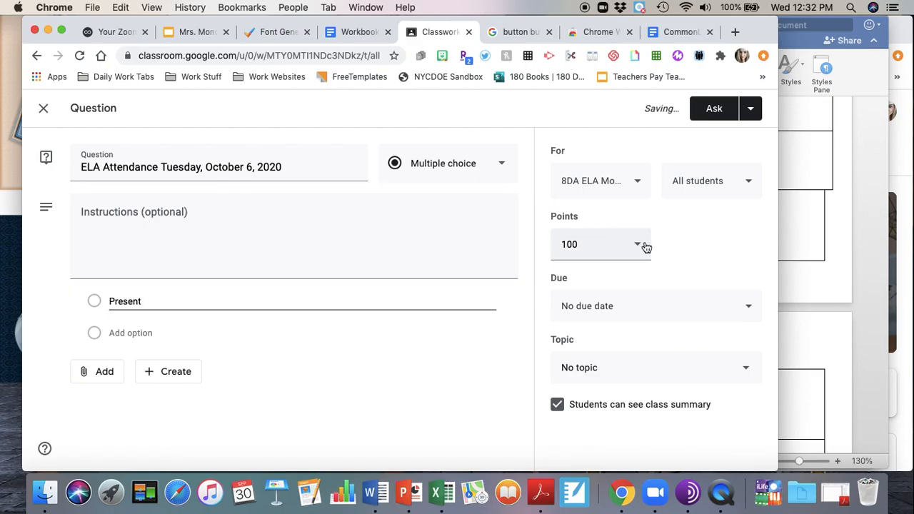
click(637, 245)
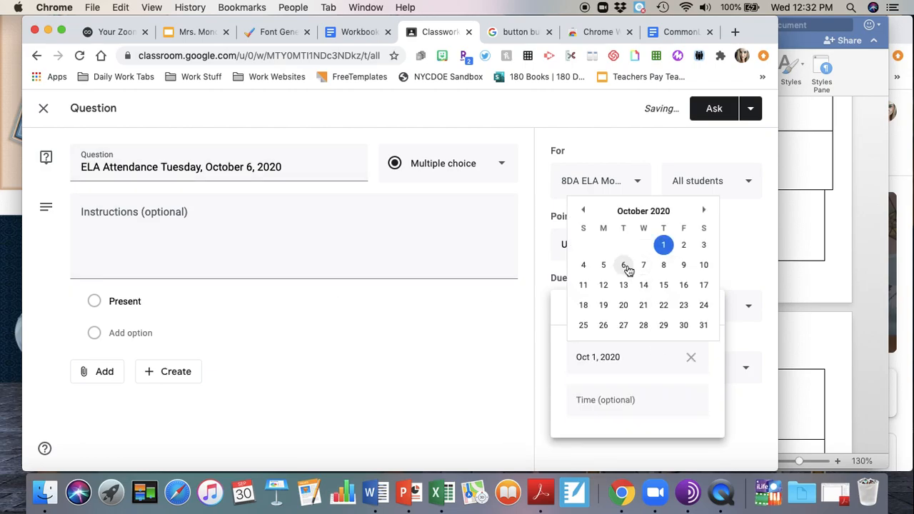
Set the question ungraded and due Tuesday, October 6 at 10:14 AM.
click(623, 265)
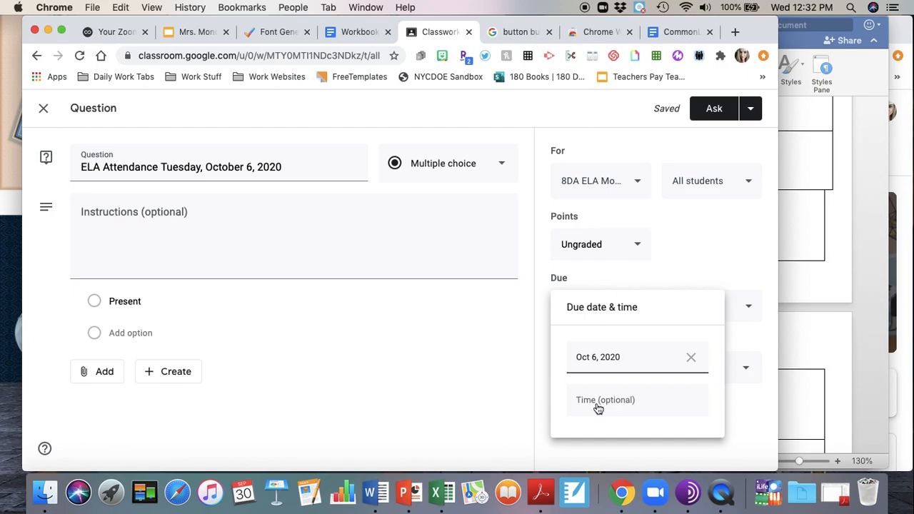
click(605, 400)
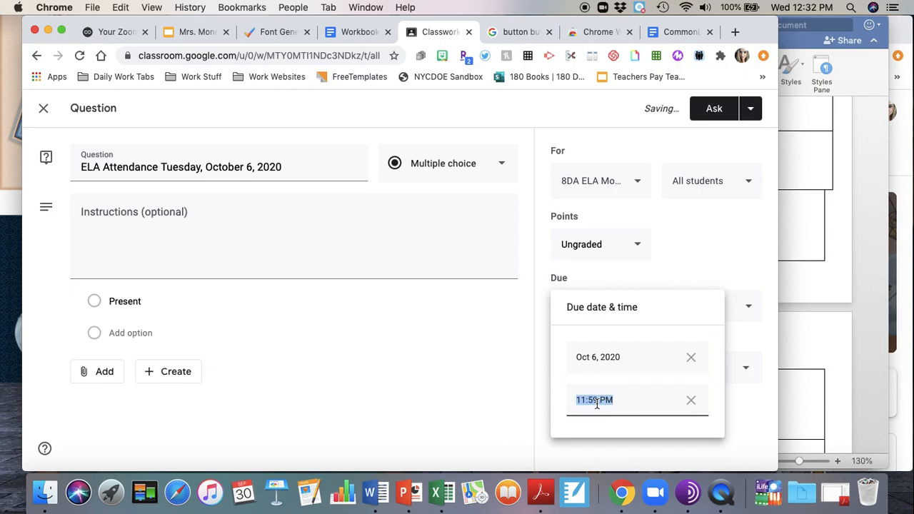
text(10:14)
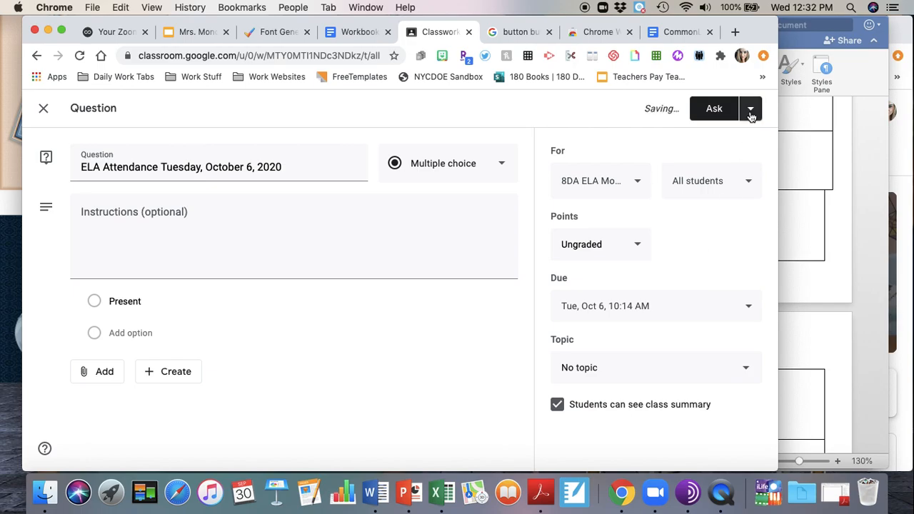
Schedule the October 6 question to post on Oct 6, 2020 at 8:20 AM.
click(750, 108)
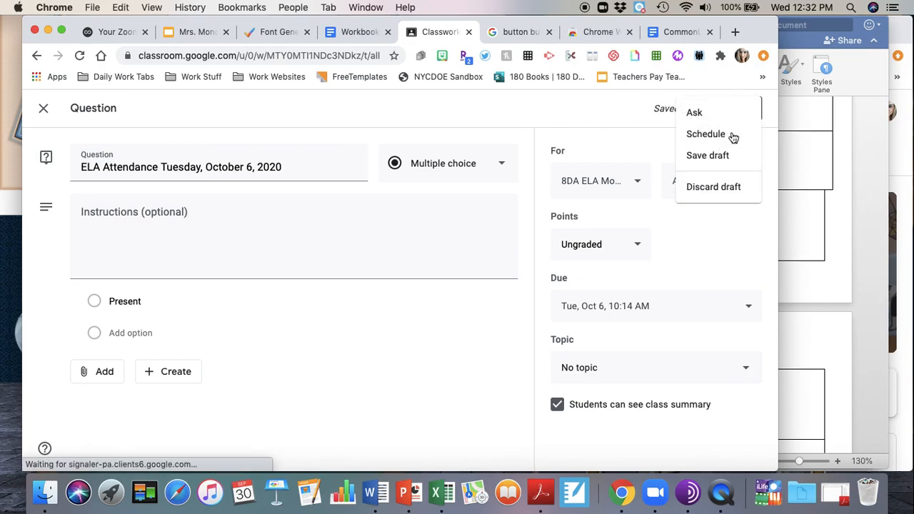
click(706, 134)
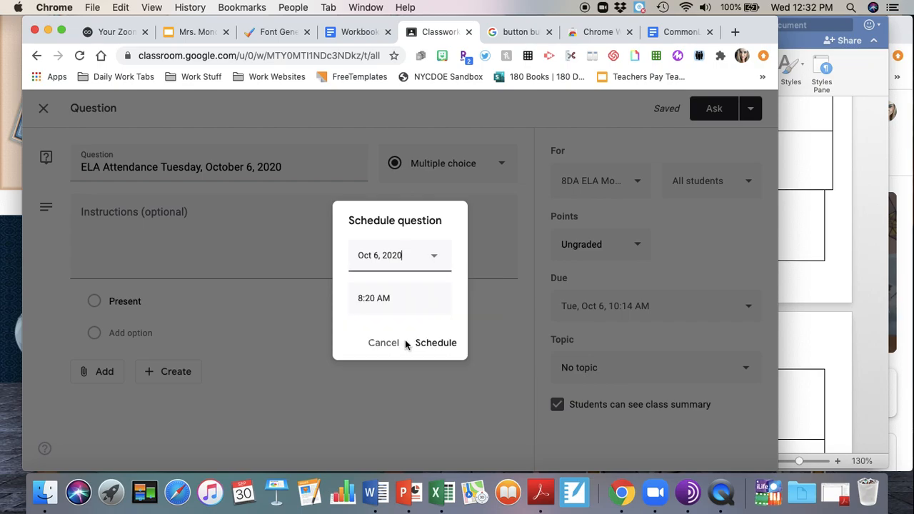
text(10)
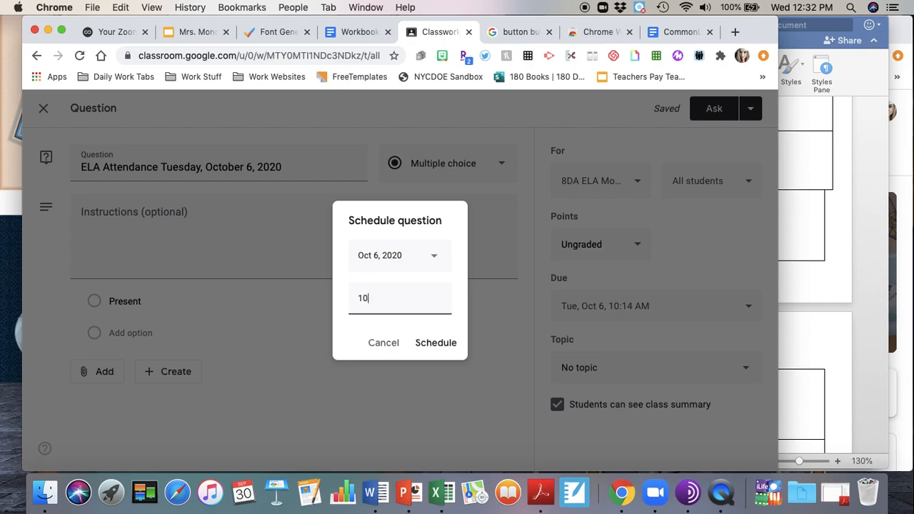
text(9>54 AM)
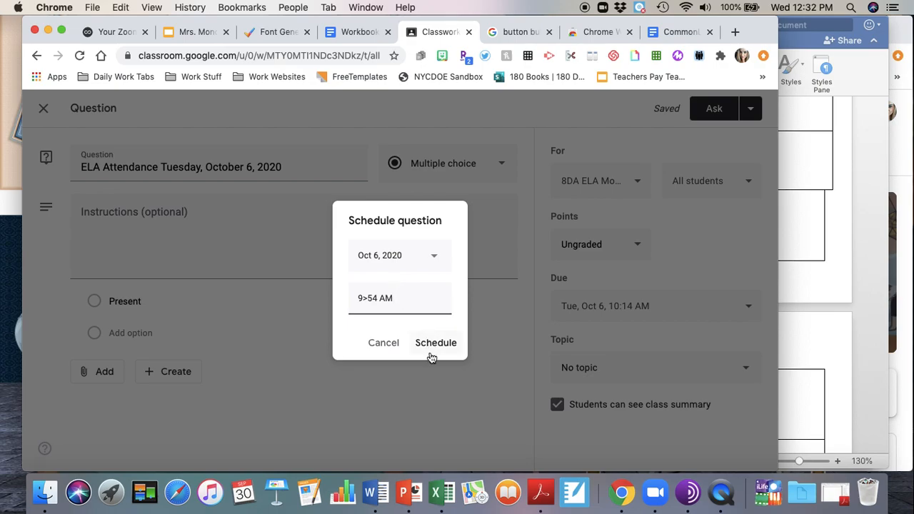
click(436, 342)
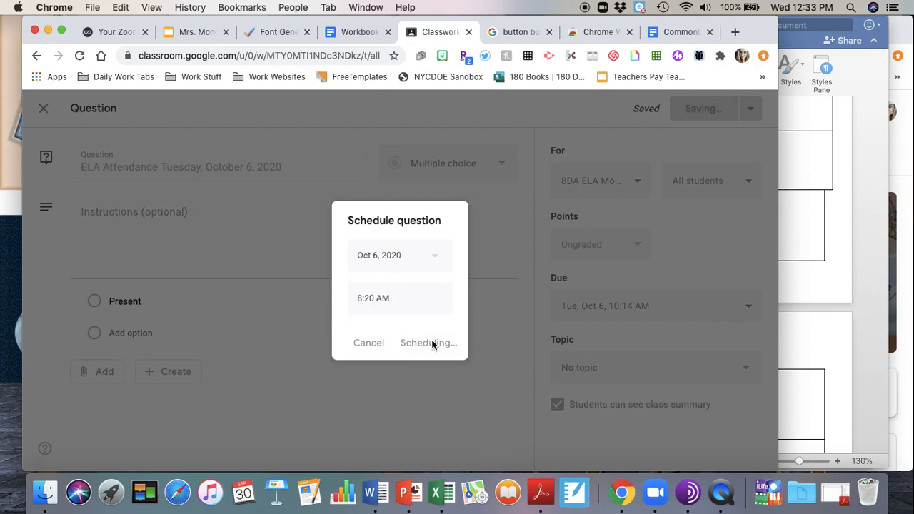
click(428, 342)
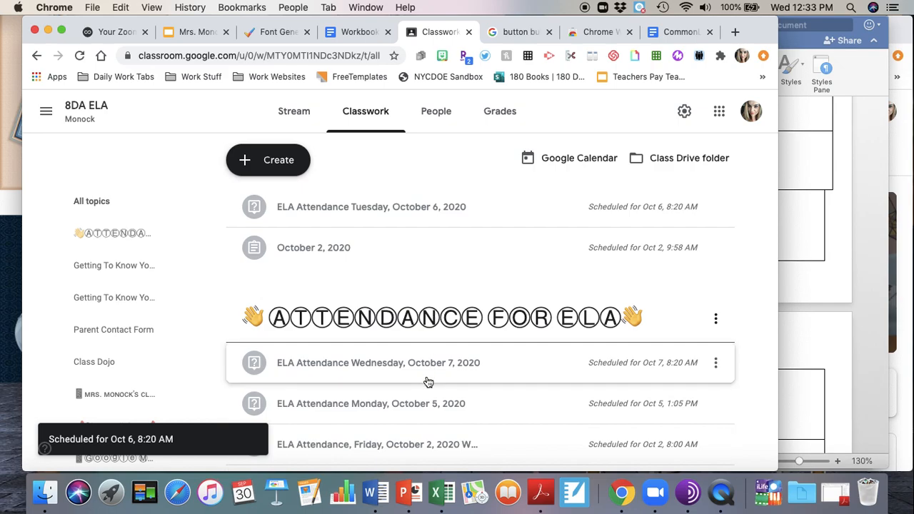
Reopen the scheduled October 6 question for editing from its Classwork menu.
scroll(down, 3)
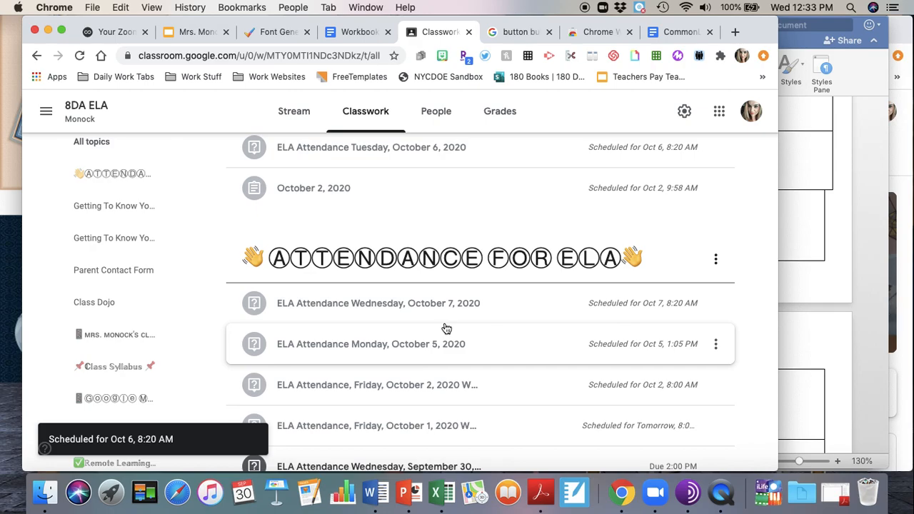
scroll(down, 3)
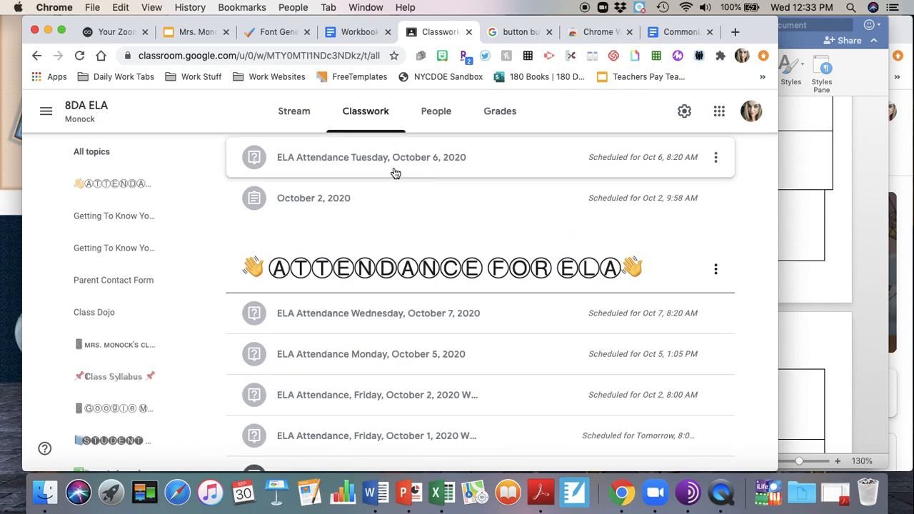
mouse_move(455, 166)
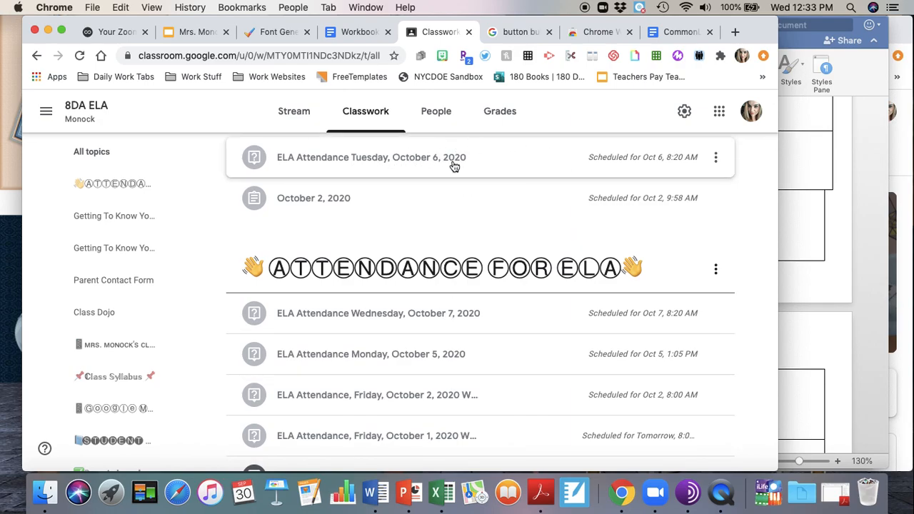
click(716, 157)
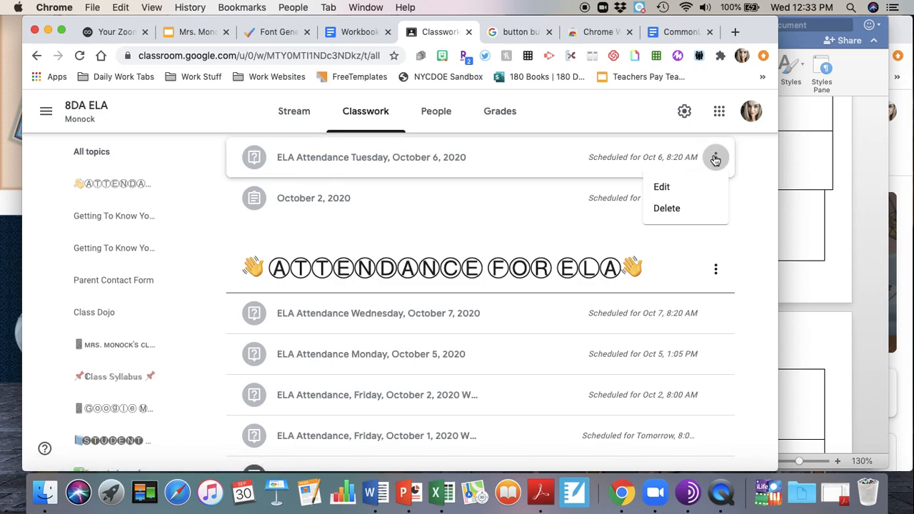
click(662, 187)
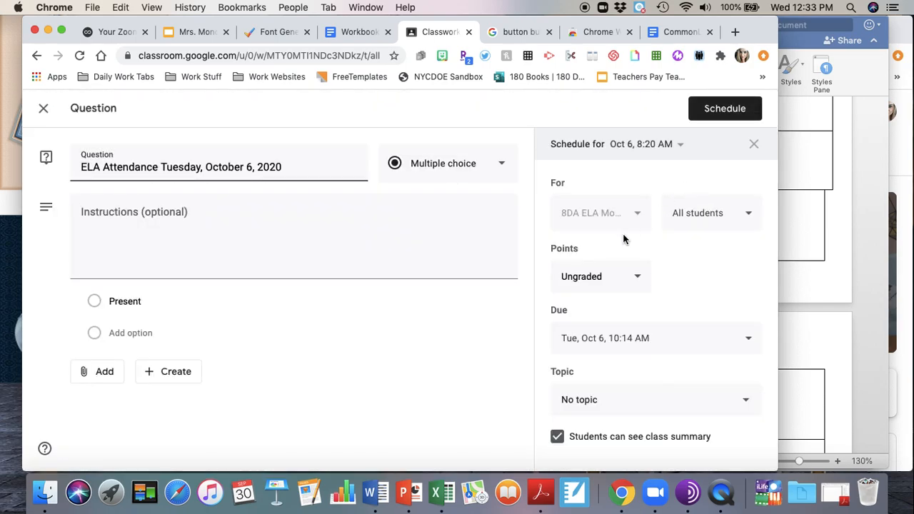
Assign the ATTENDANCE FOR ELA topic and save the scheduled question.
click(655, 400)
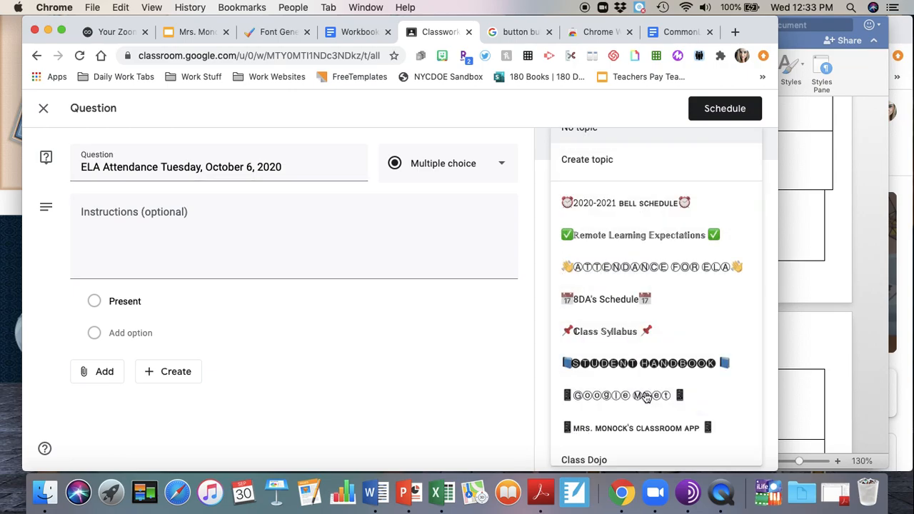
click(725, 108)
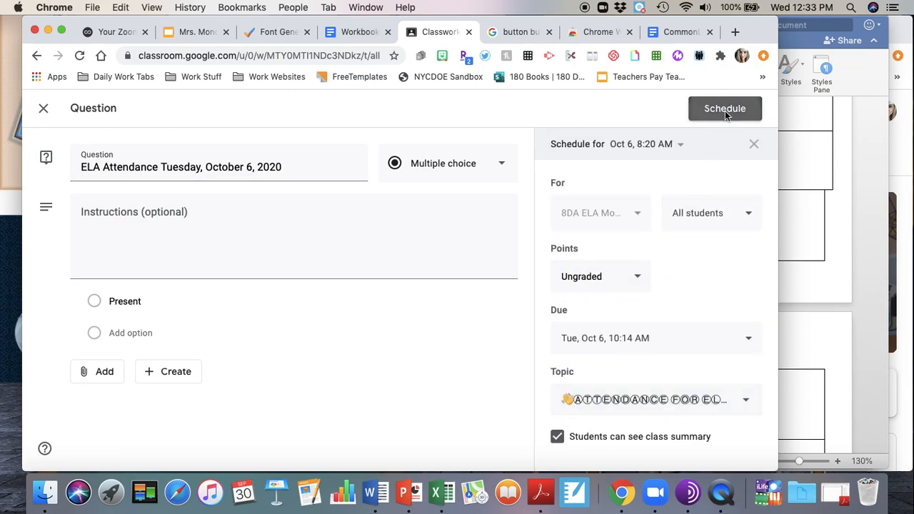
click(725, 108)
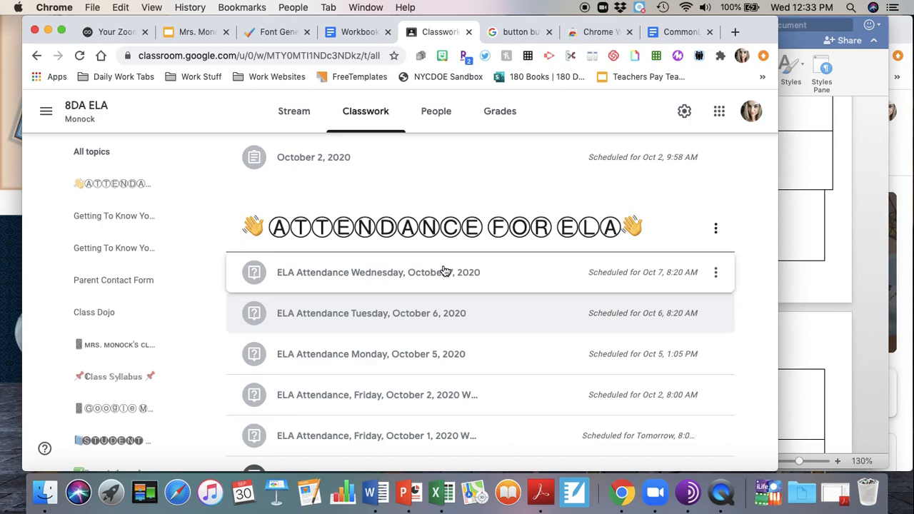
mouse_move(485, 313)
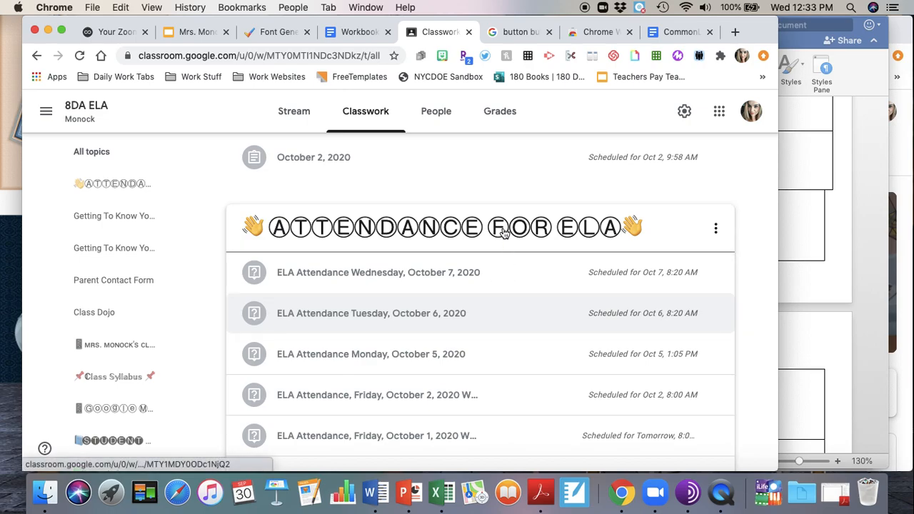
scroll(down, 3)
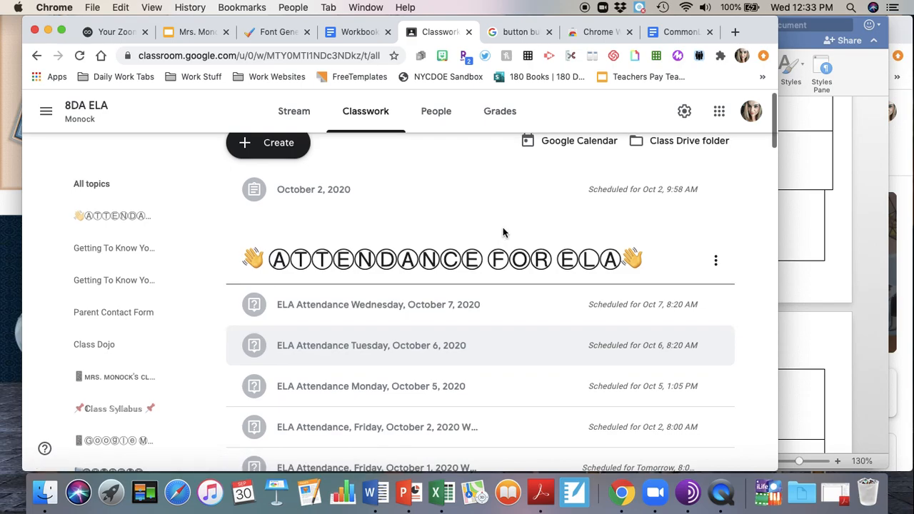
scroll(down, 3)
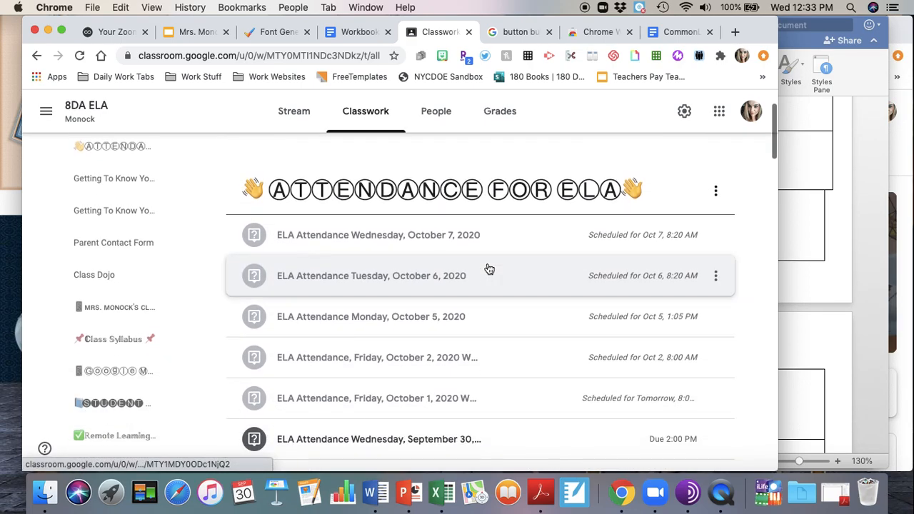
scroll(down, 3)
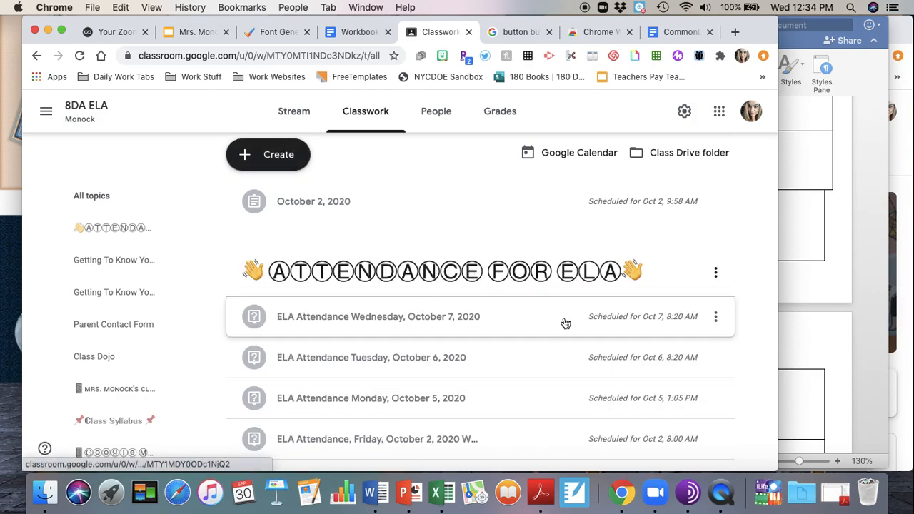
mouse_move(470, 347)
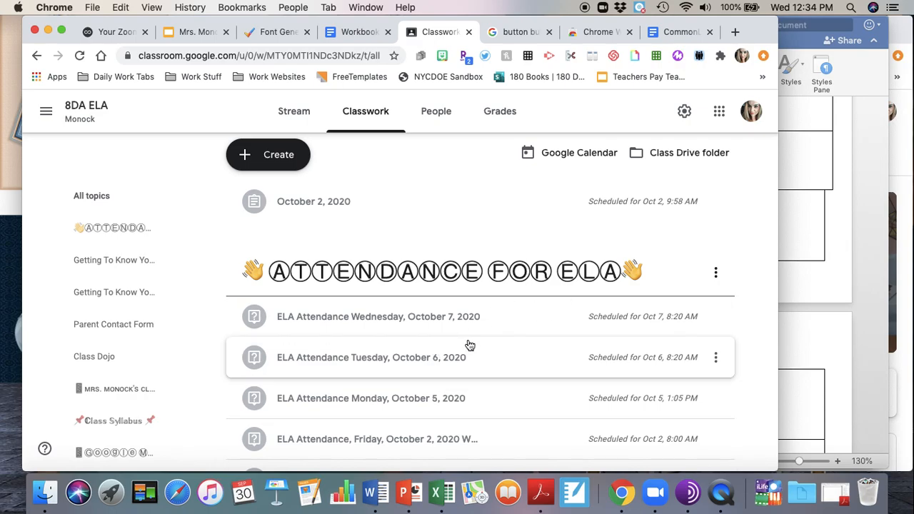
mouse_move(486, 306)
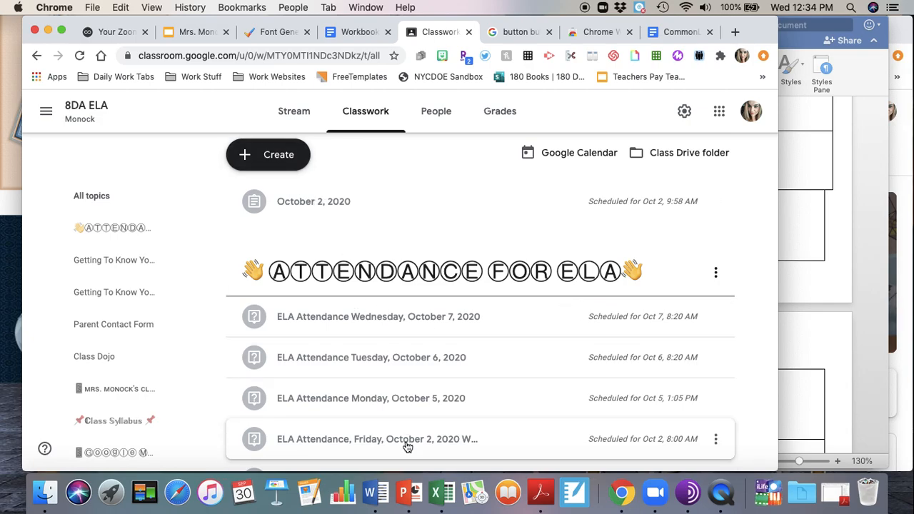
mouse_move(397, 357)
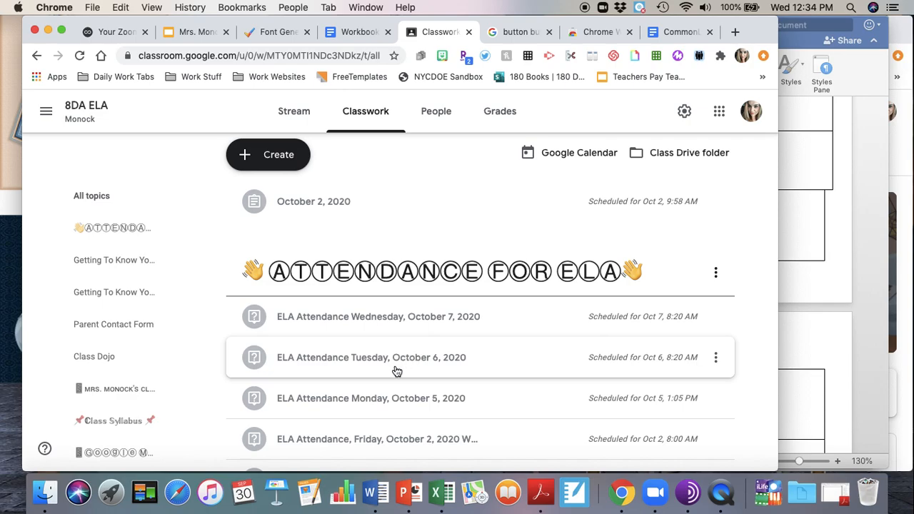
mouse_move(485, 371)
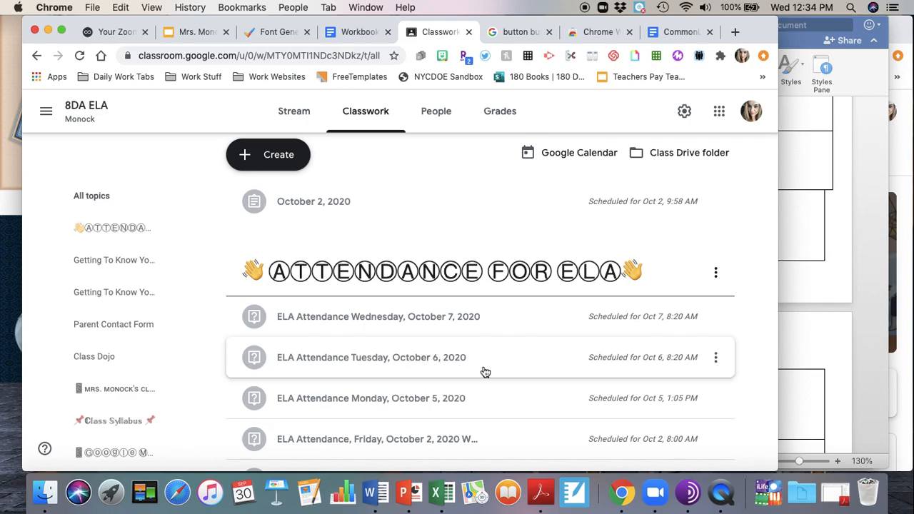
mouse_move(331, 391)
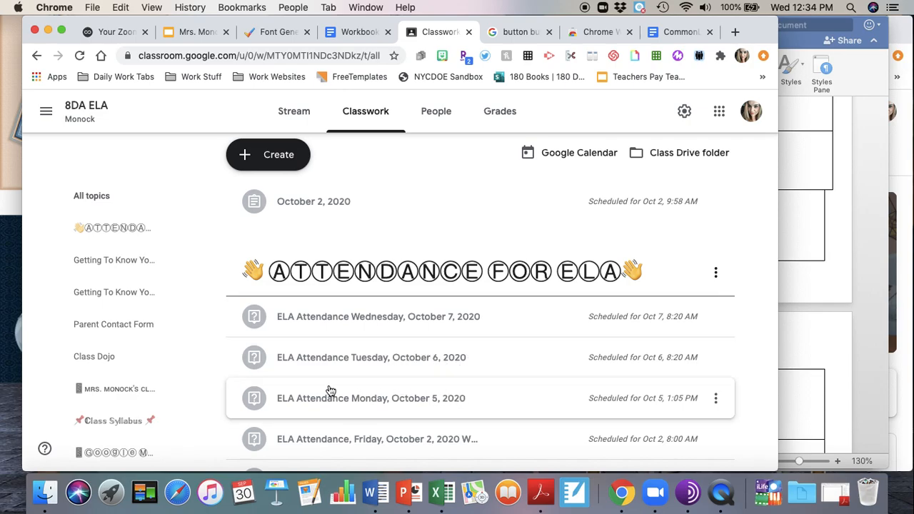
mouse_move(365, 370)
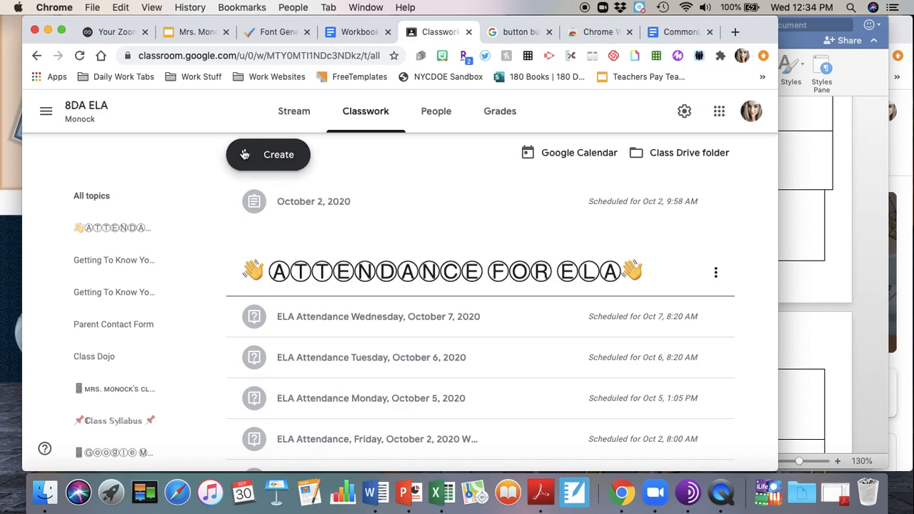
Reuse the 8DA ELA Tuesday, October 6 attendance question as a new October 13 draft.
click(268, 154)
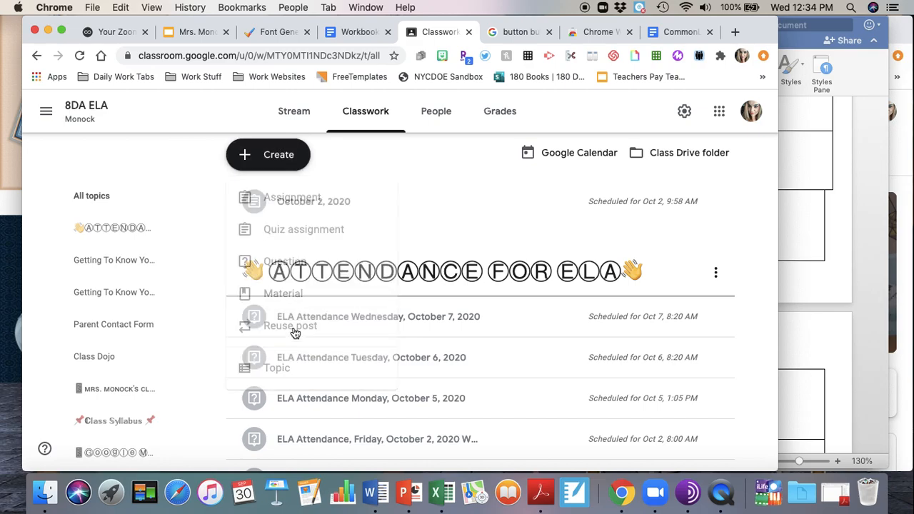
click(289, 326)
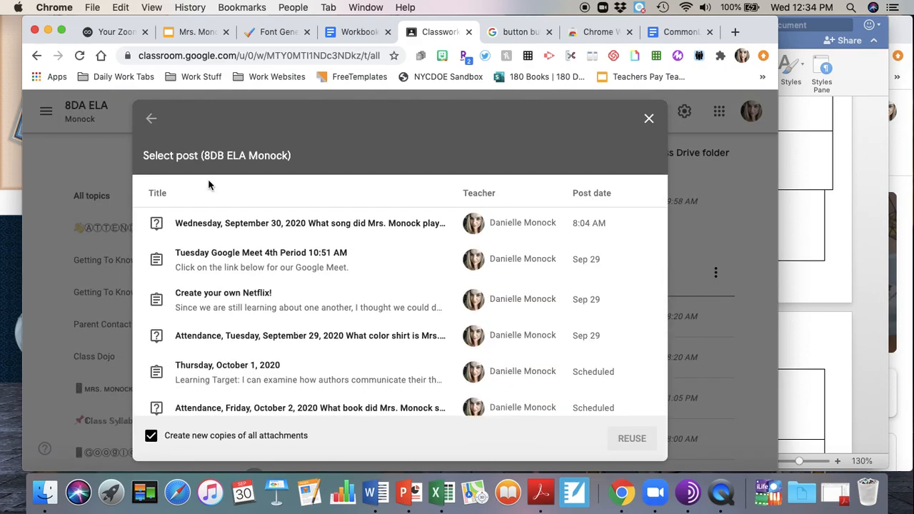
click(151, 119)
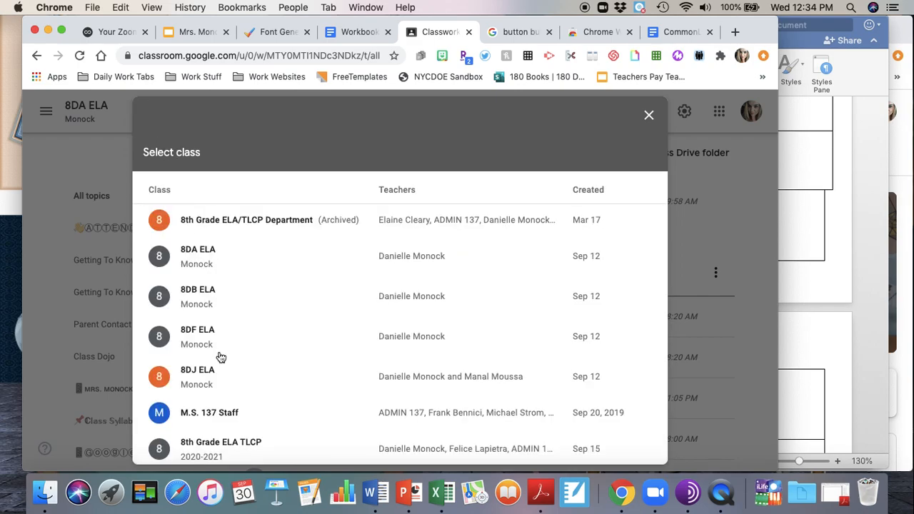
click(198, 256)
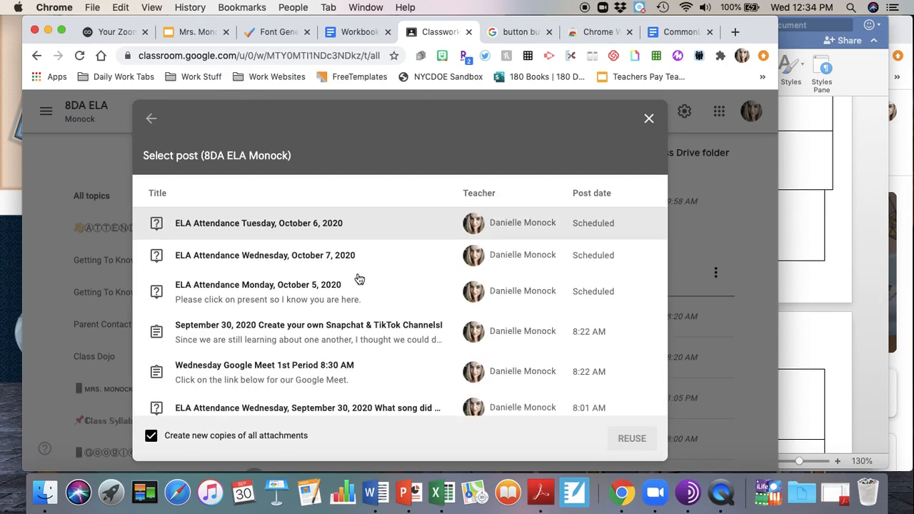
mouse_move(350, 222)
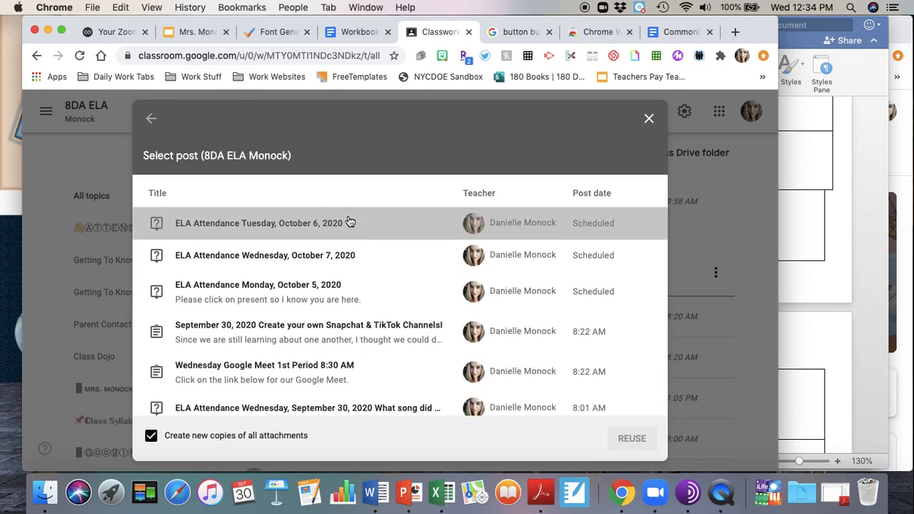
click(262, 223)
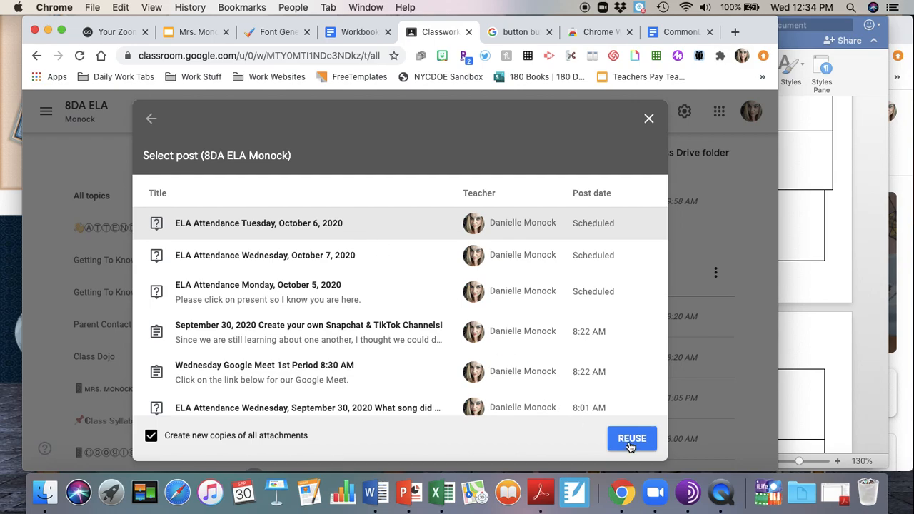
click(632, 438)
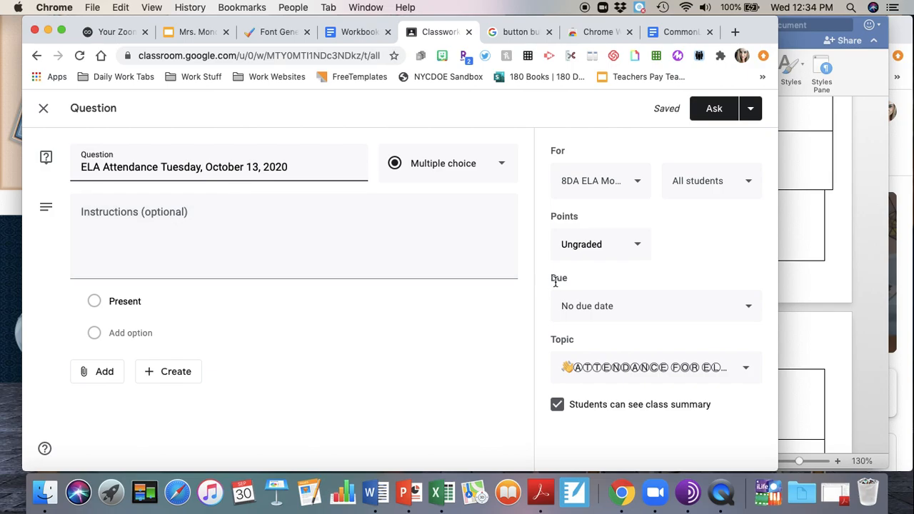
mouse_move(597, 344)
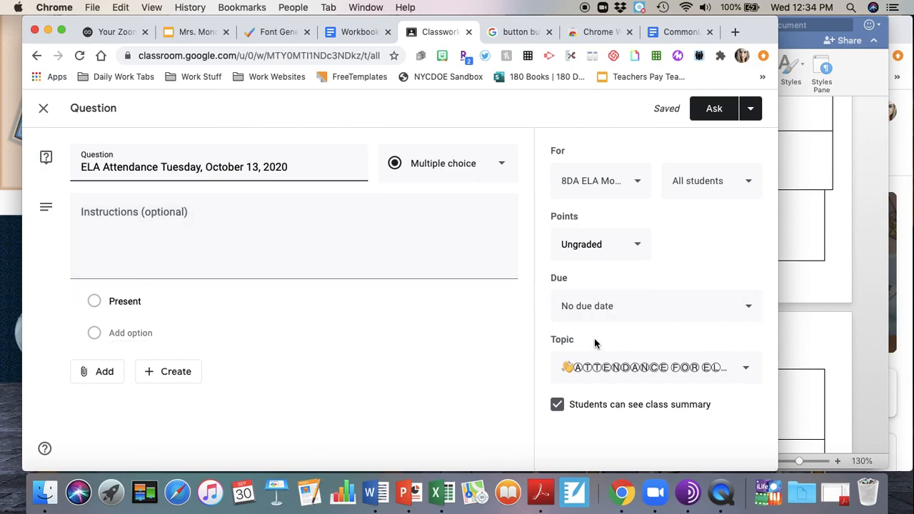
Set the due date to Tuesday, October 13 at 10:14 AM.
click(656, 305)
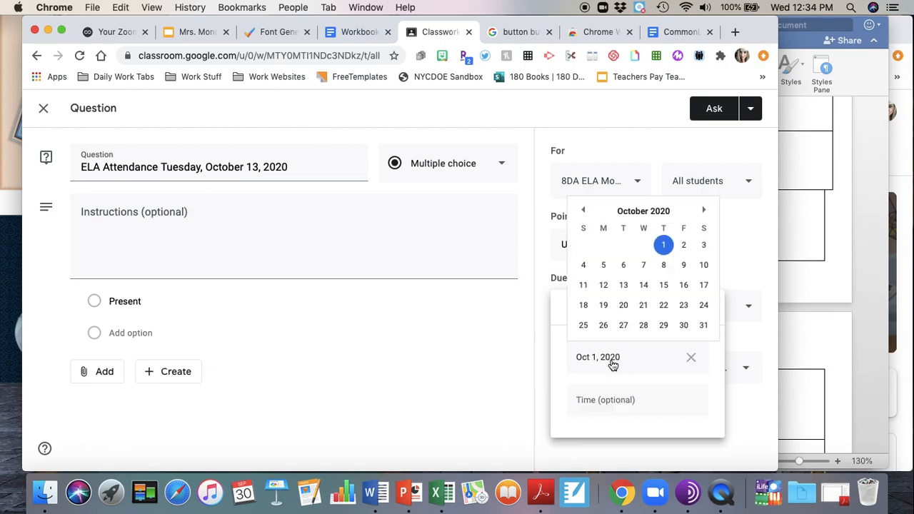
click(623, 284)
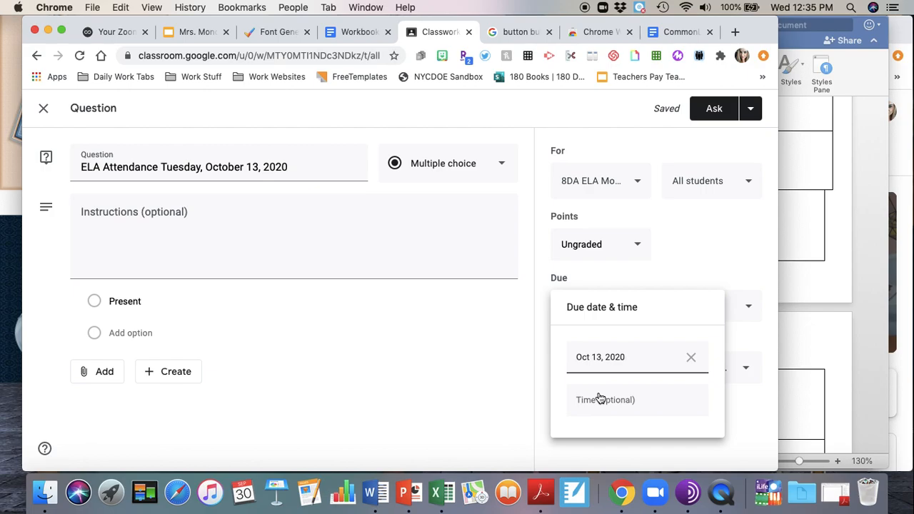
click(625, 400)
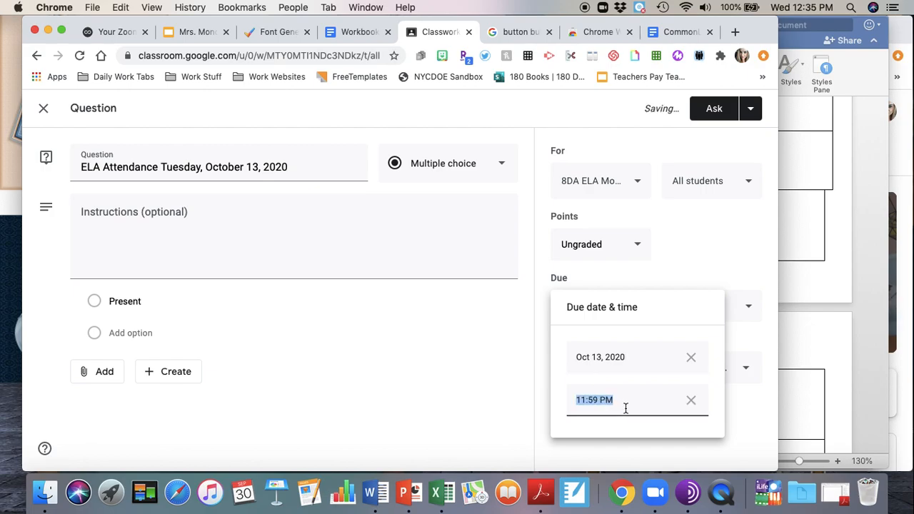
text(10:14)
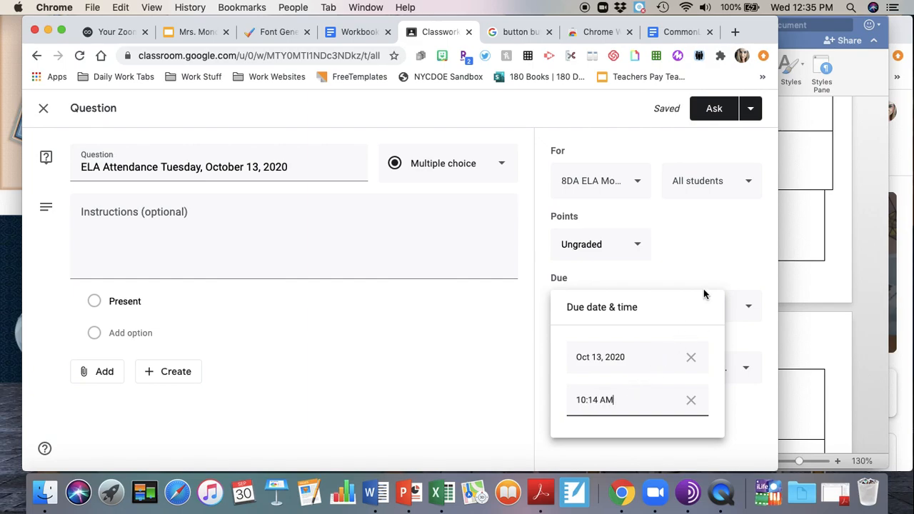
click(629, 290)
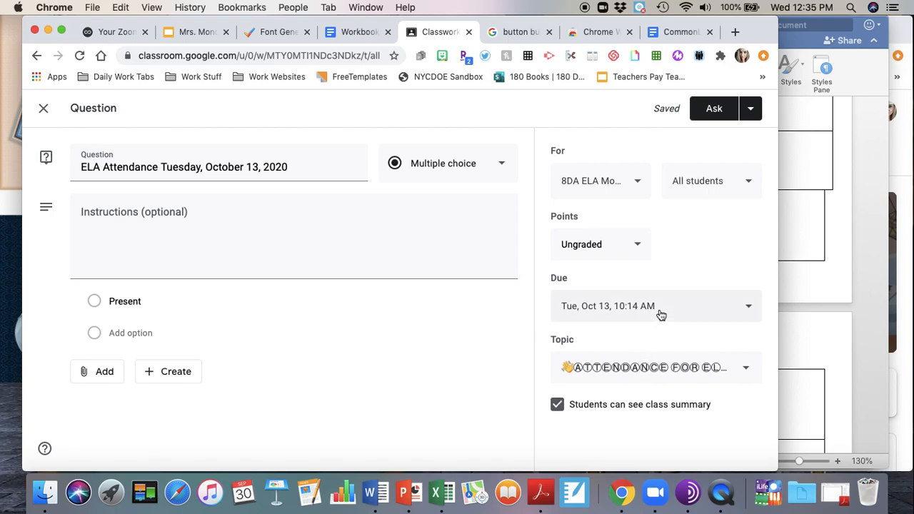
click(750, 109)
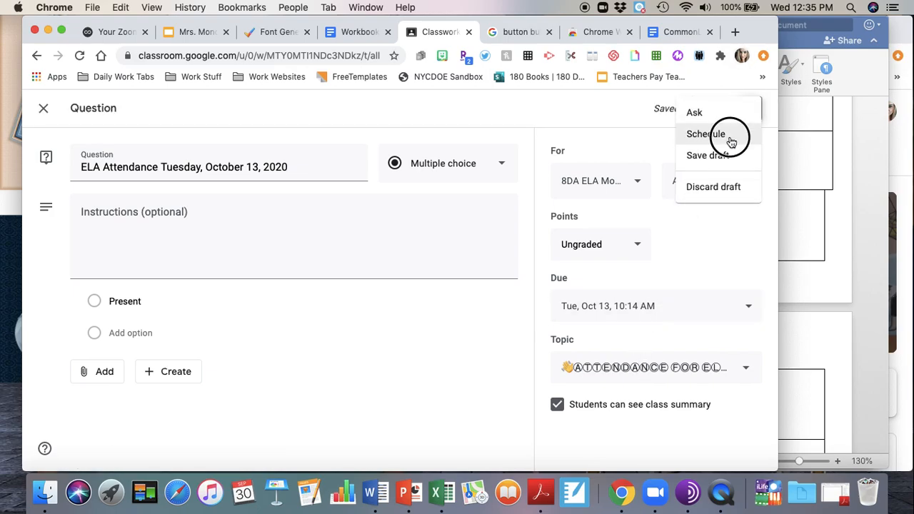
Schedule the question to post on Oct 13, 2020 at 9:54 AM.
click(705, 134)
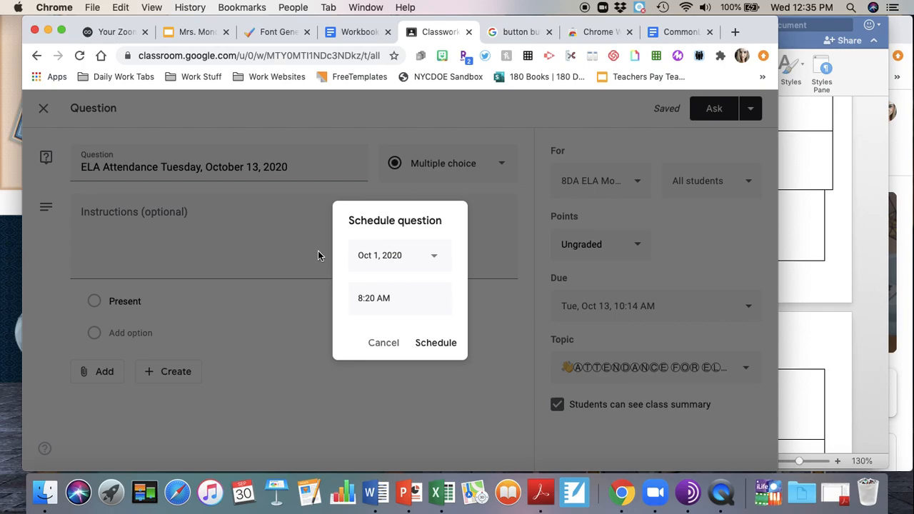
mouse_move(435, 264)
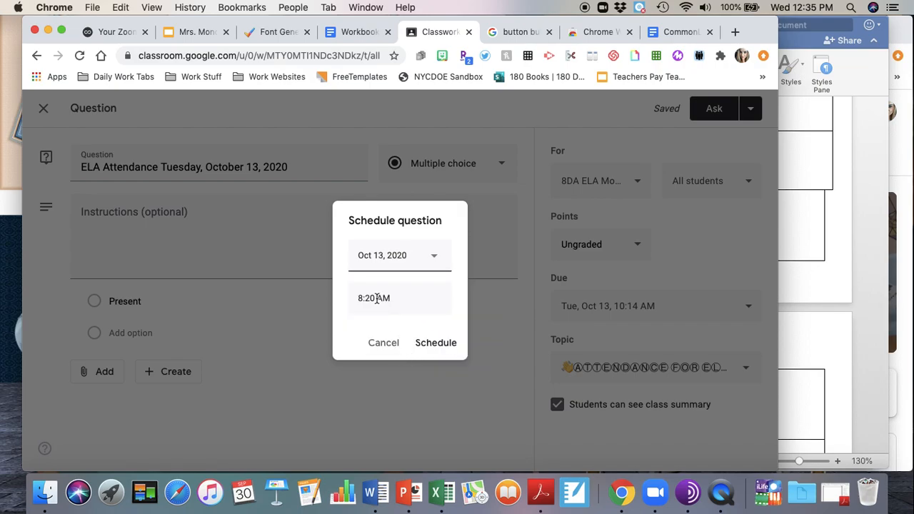
text(9)
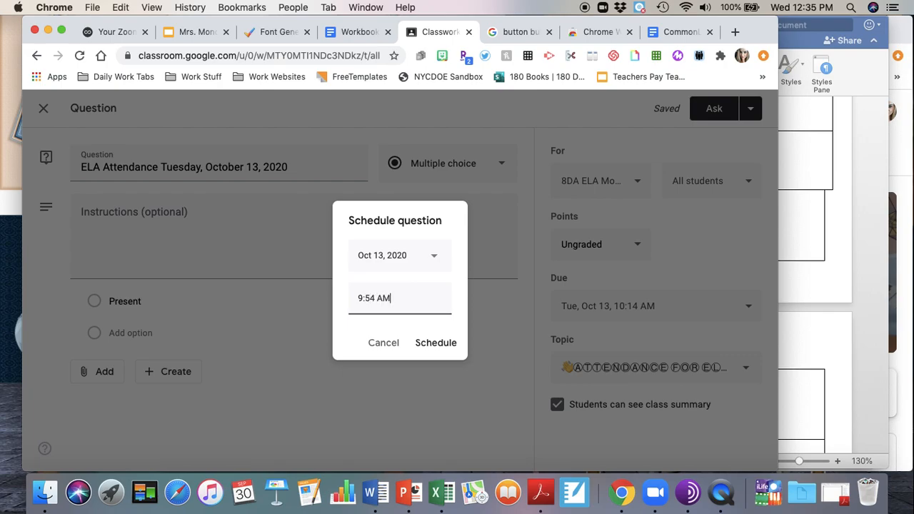
click(435, 343)
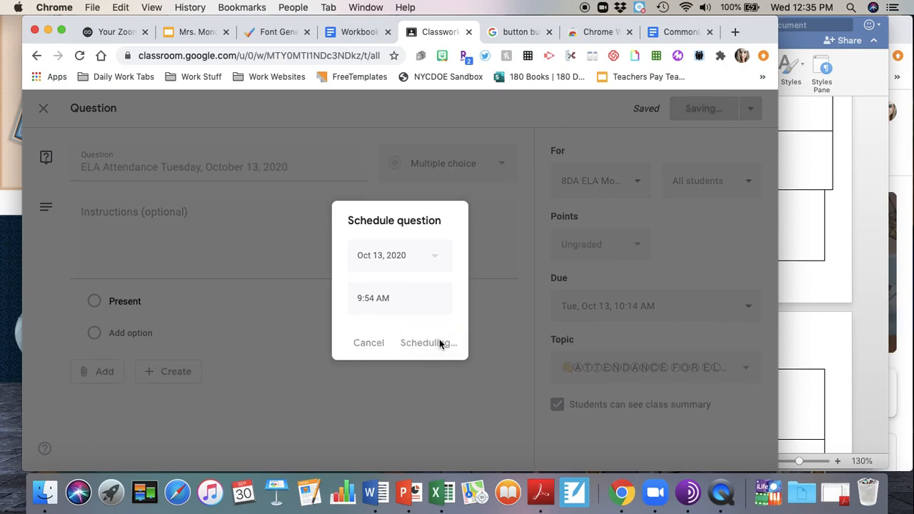
click(429, 343)
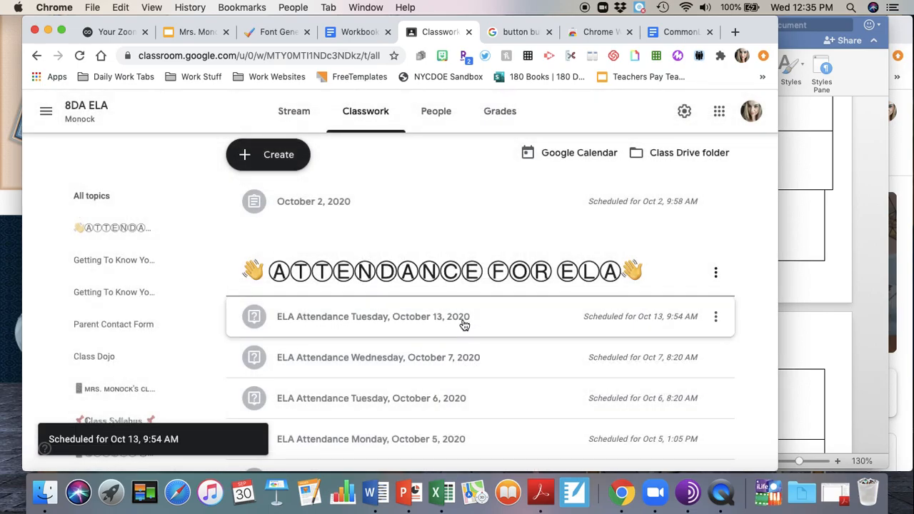
scroll(down, 3)
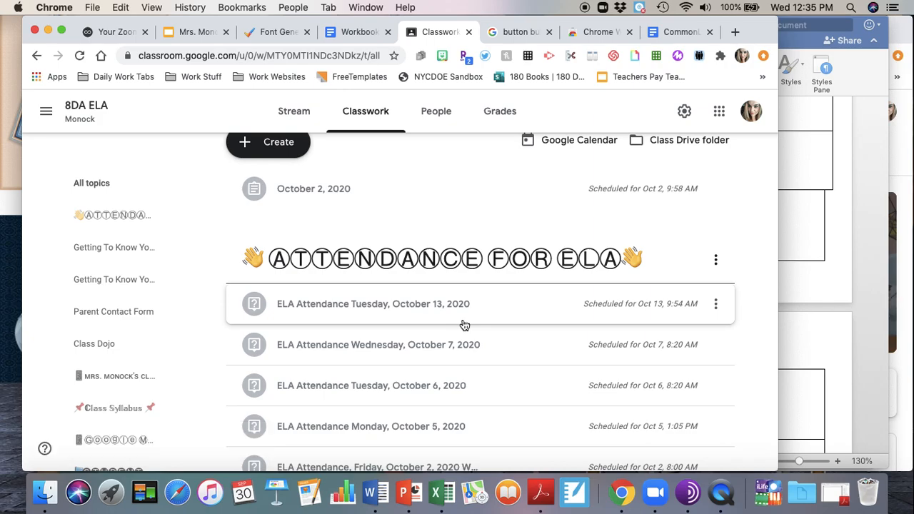
mouse_move(486, 304)
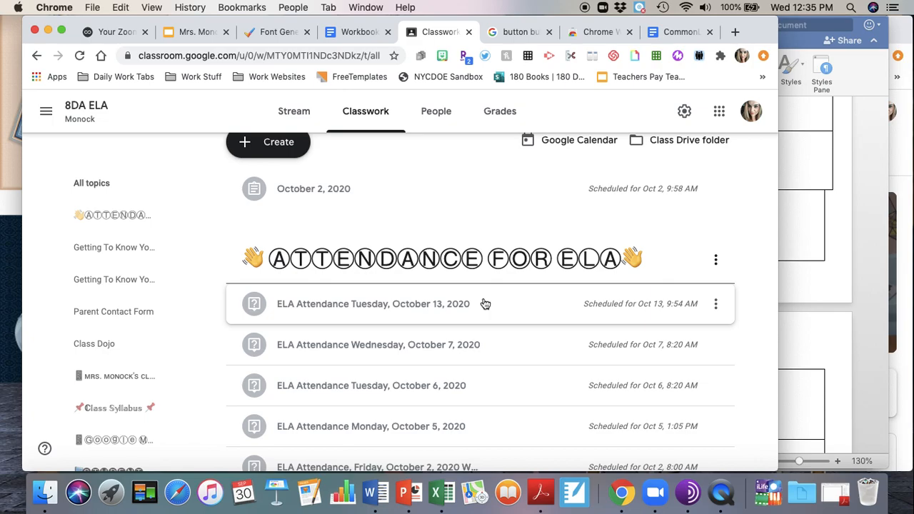
mouse_move(509, 189)
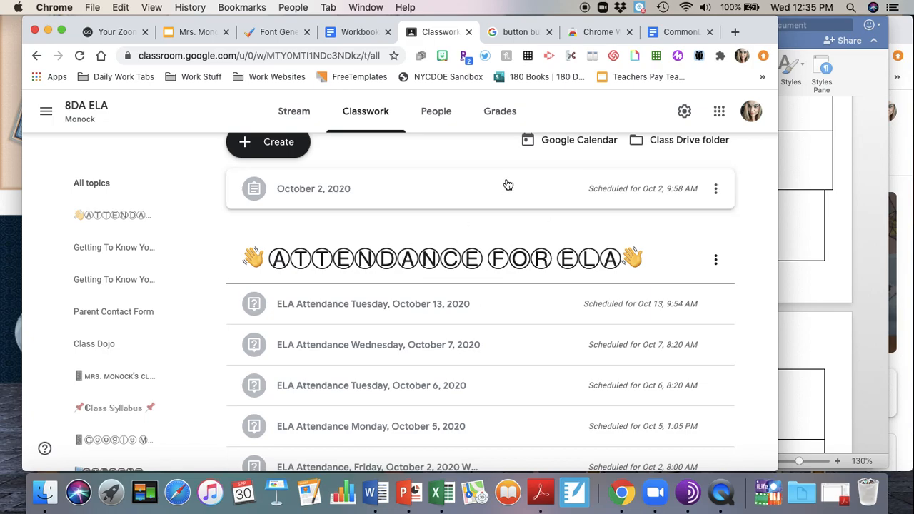